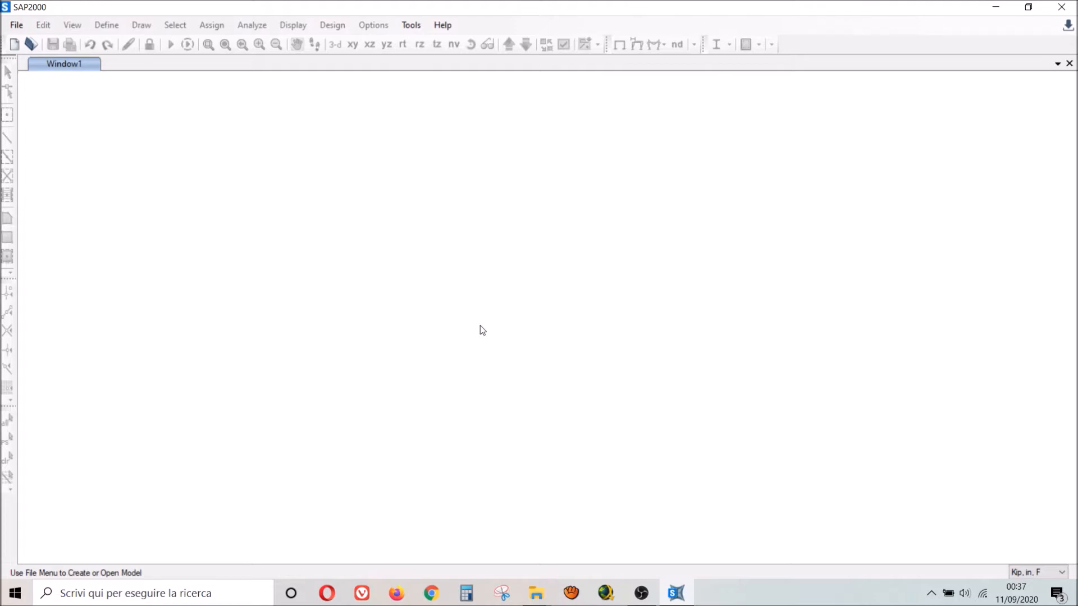
mouse_move(460, 258)
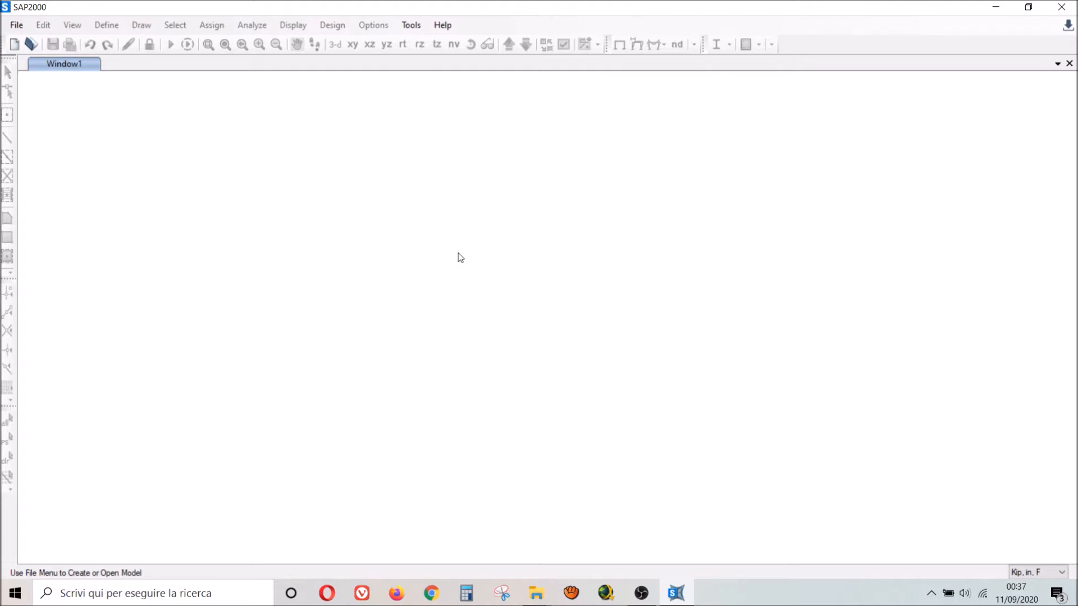
mouse_move(444, 92)
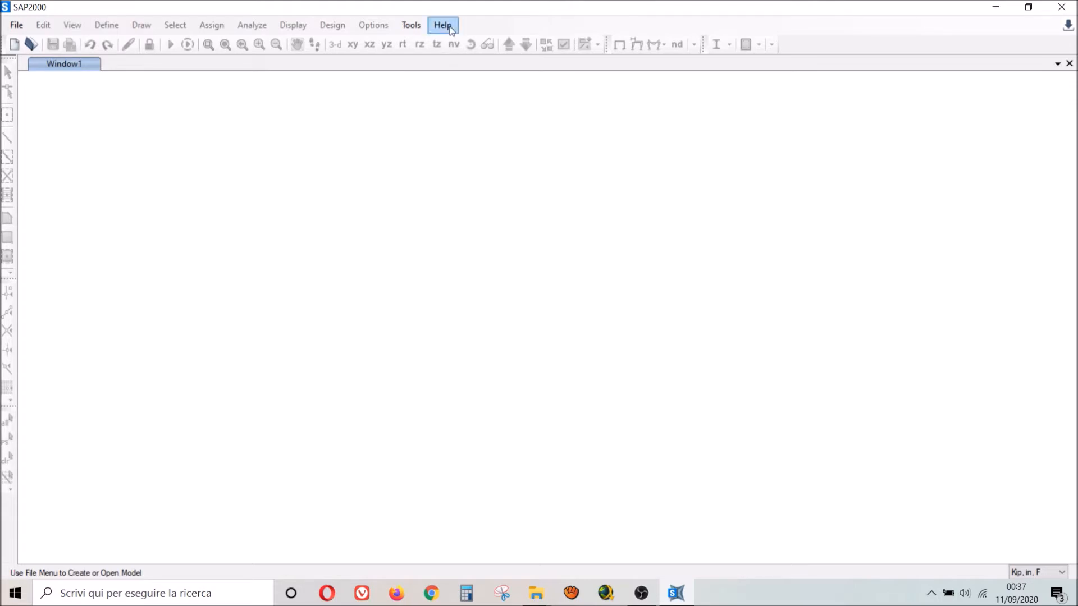
Step: Check the installed SAP2000 version, then try opening Fig3a.EAS.sdb, refused as a v22.1.0 file
left_click(442, 24)
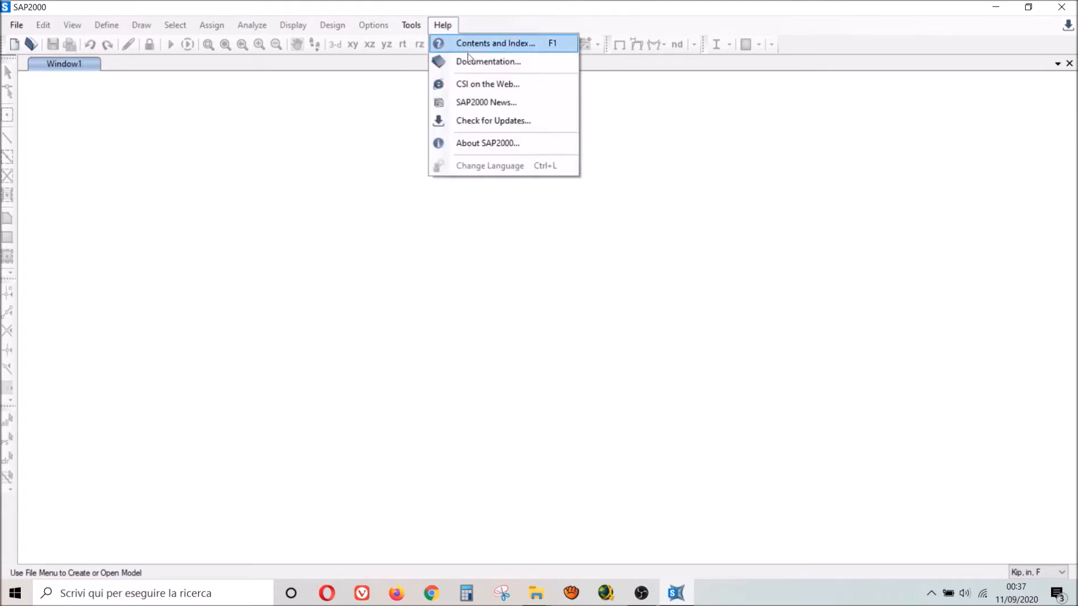
left_click(487, 143)
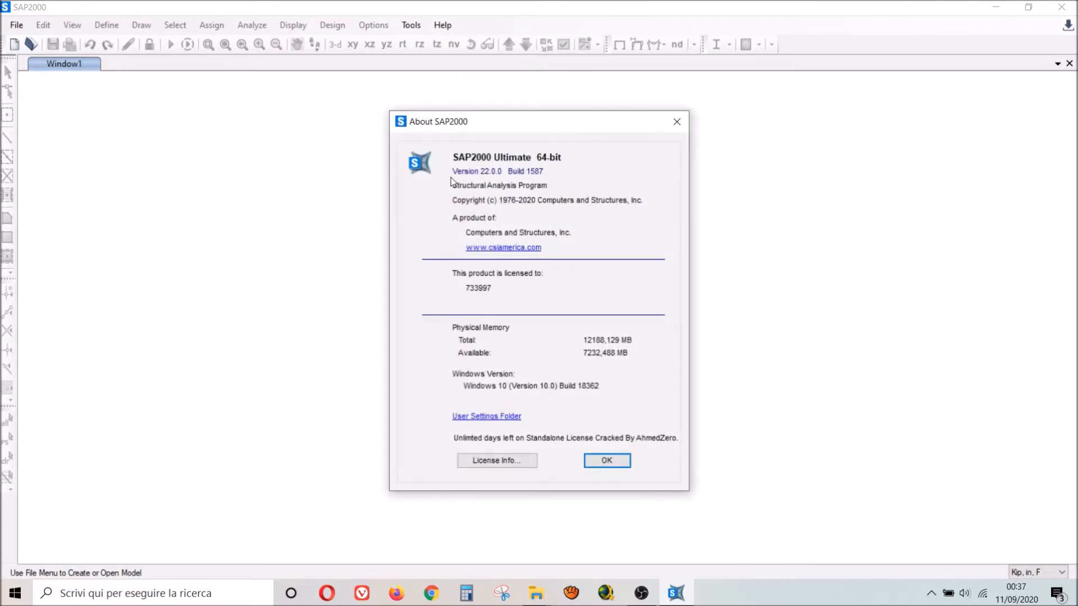
mouse_move(479, 180)
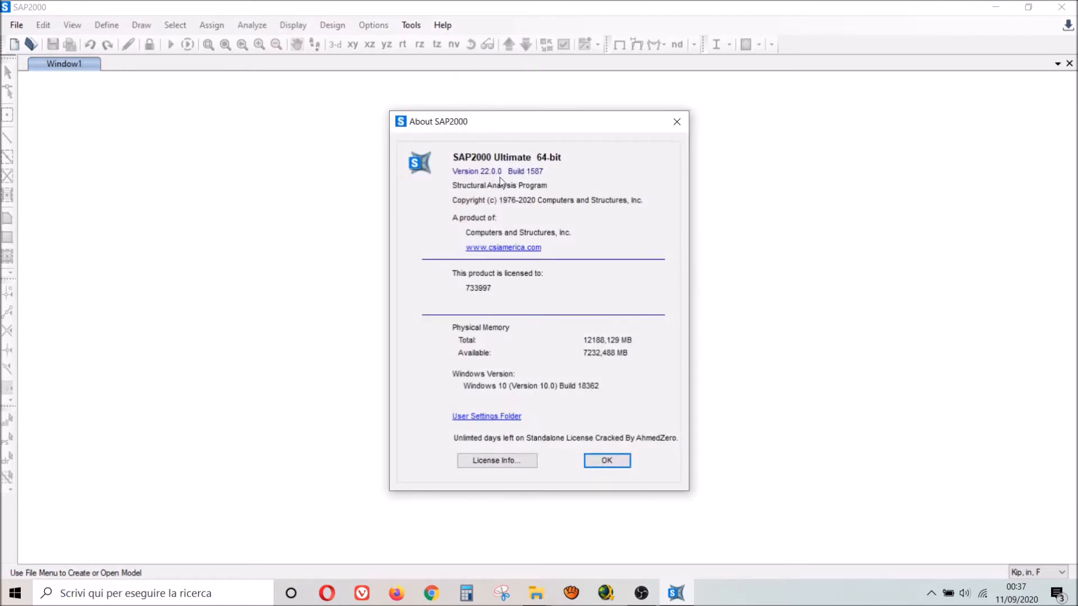
left_click(606, 460)
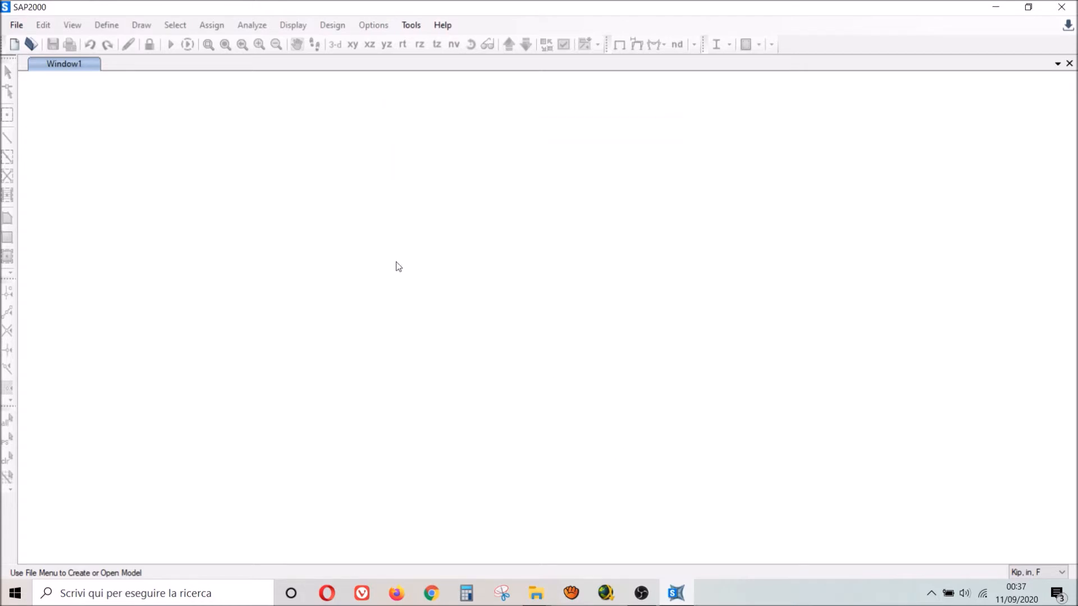
mouse_move(306, 216)
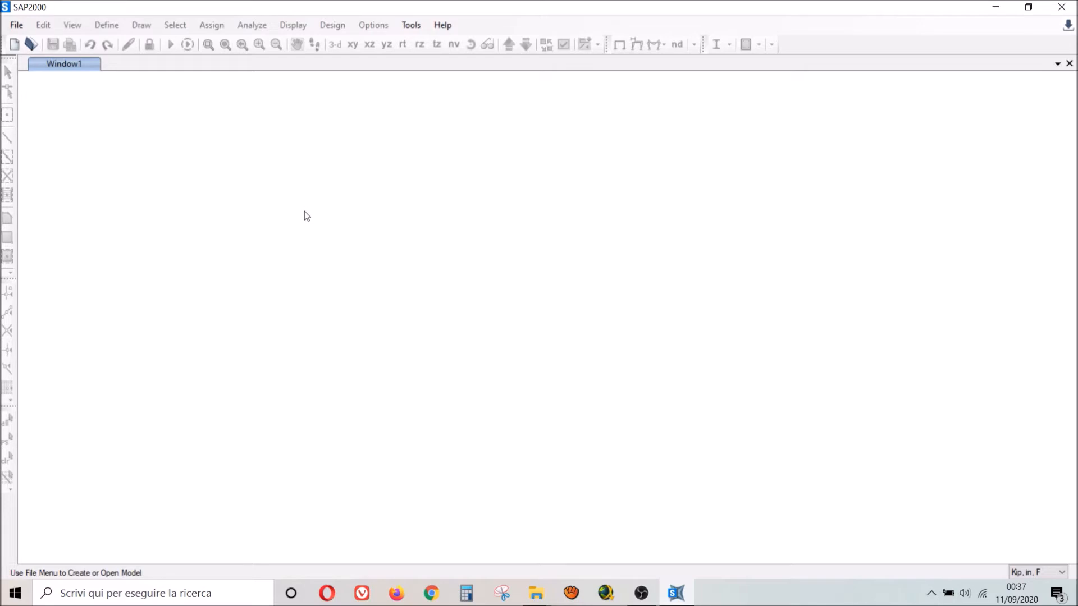
mouse_move(155, 7)
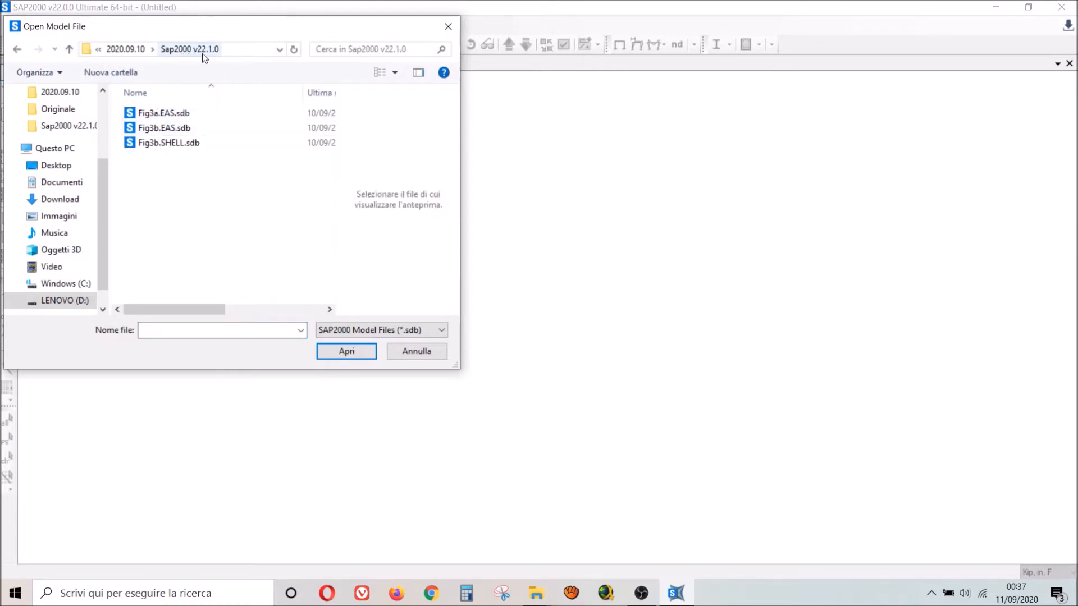
mouse_move(216, 58)
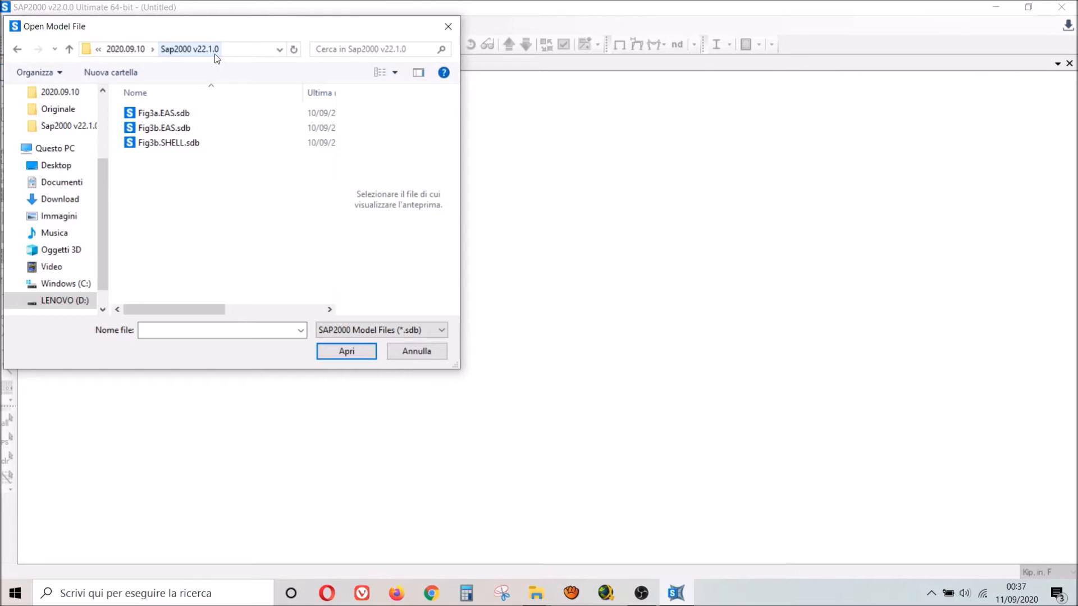
double_click(163, 113)
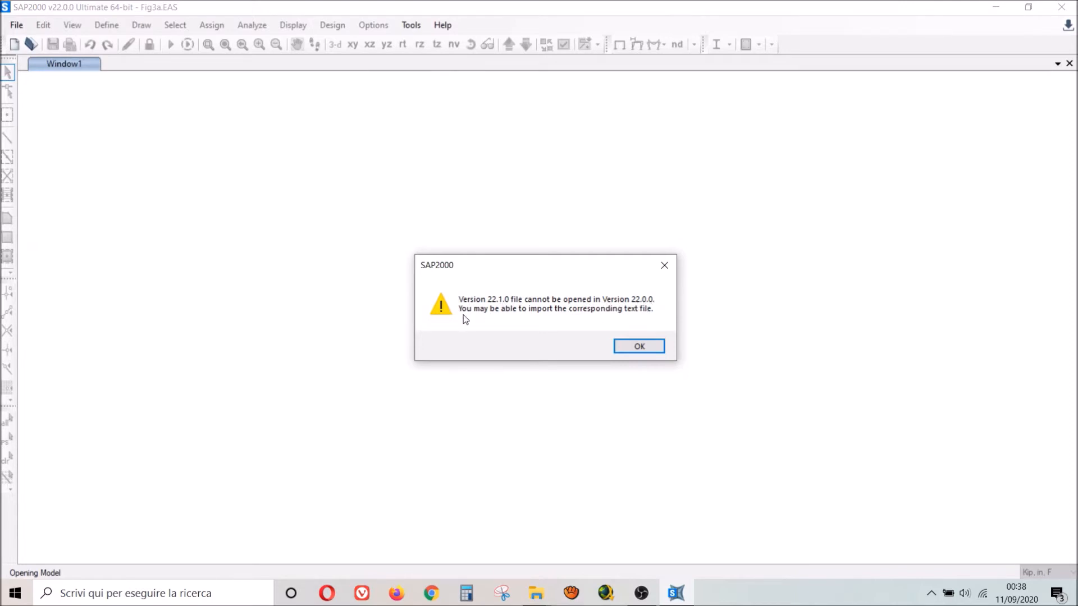
mouse_move(604, 323)
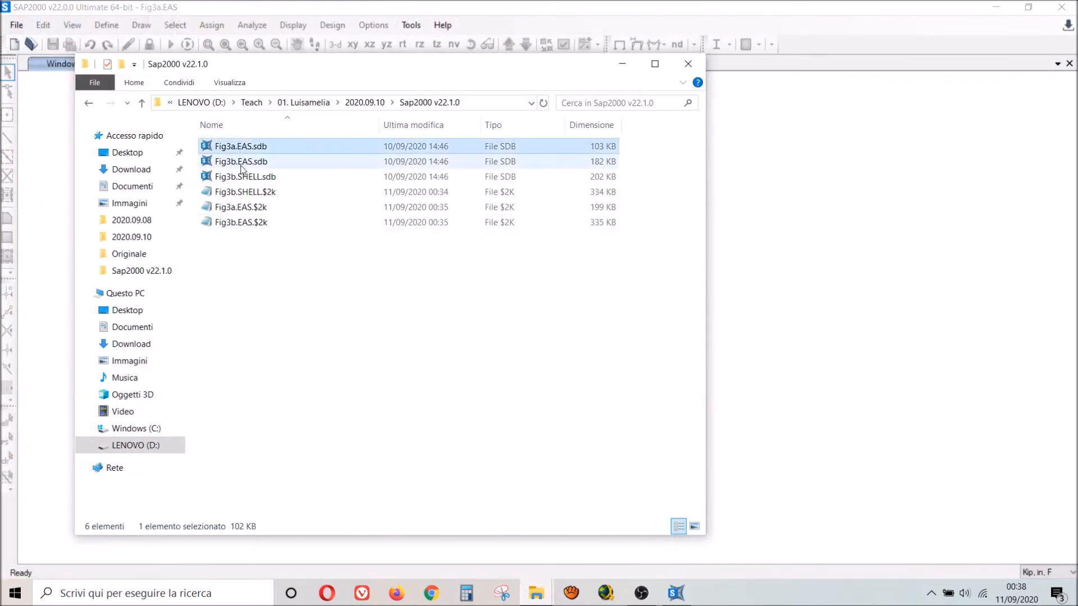
Step: Try opening Fig3b.EAS.sdb and dismiss the version 22.1.0 incompatibility warning
left_click(246, 177)
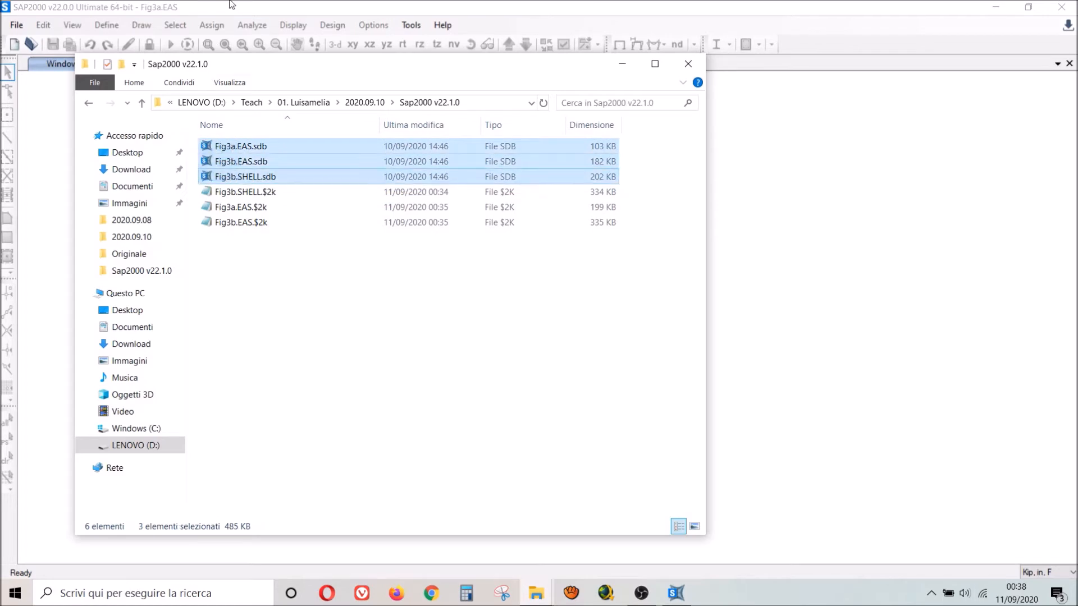
left_click(16, 24)
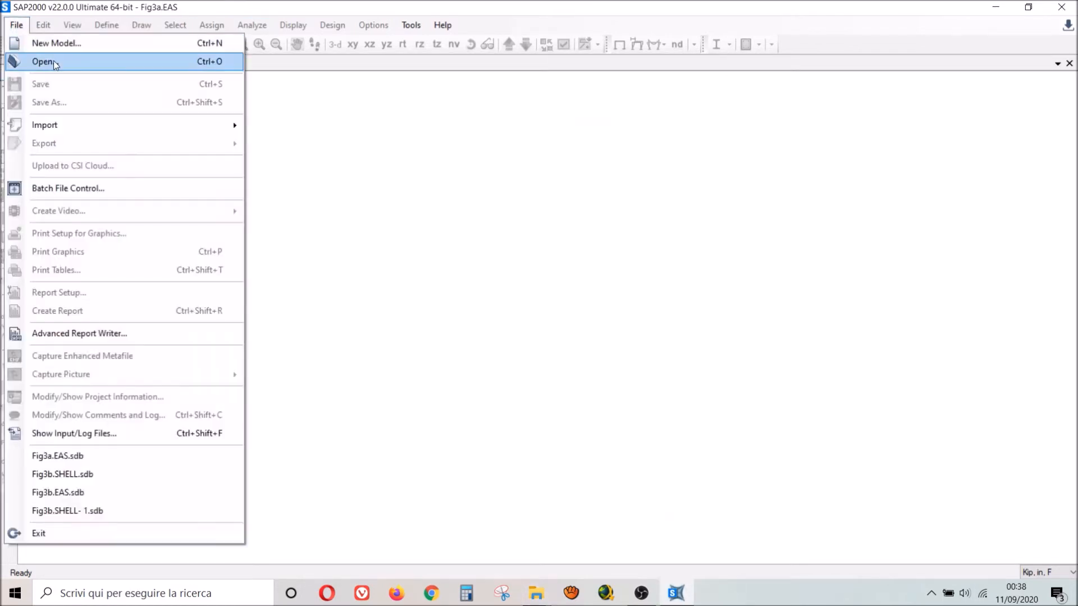
left_click(56, 43)
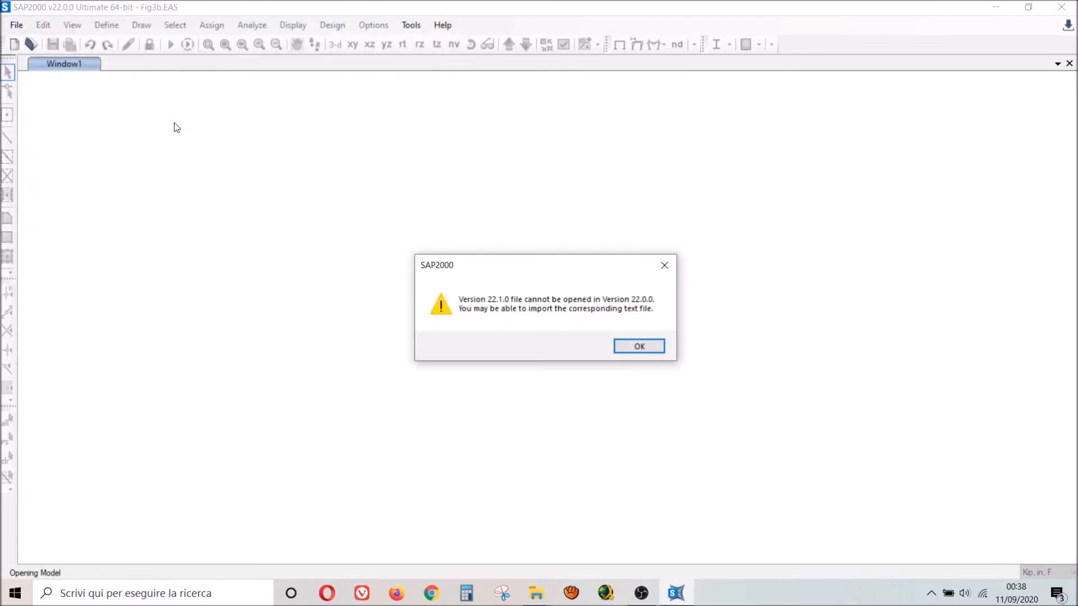
left_click(638, 345)
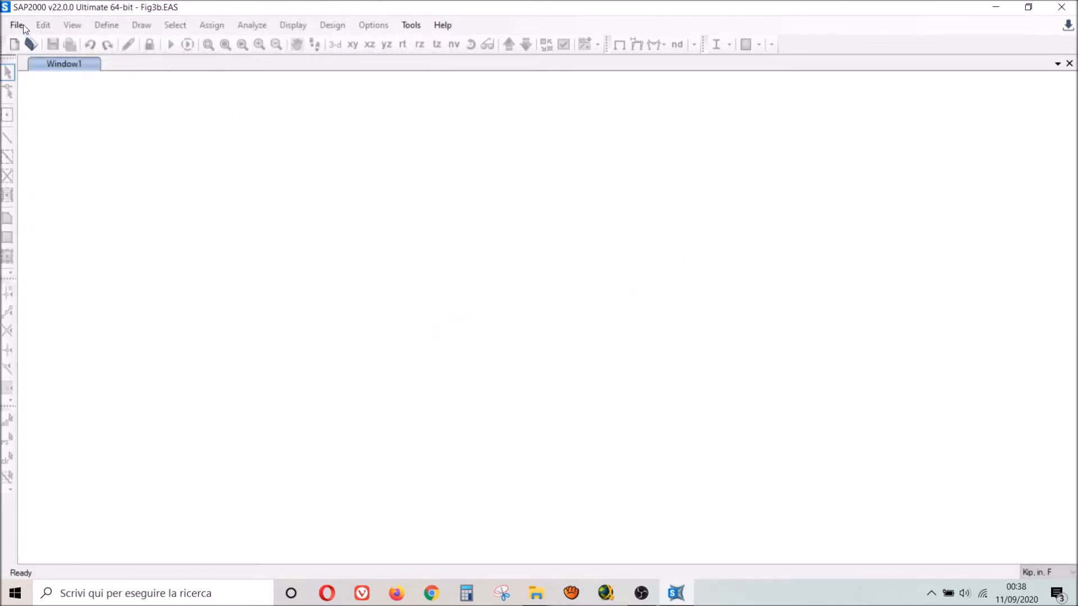
Step: Try opening Fig3b.SHELL.sdb, dismiss the same warning, and return to the model folder
left_click(16, 24)
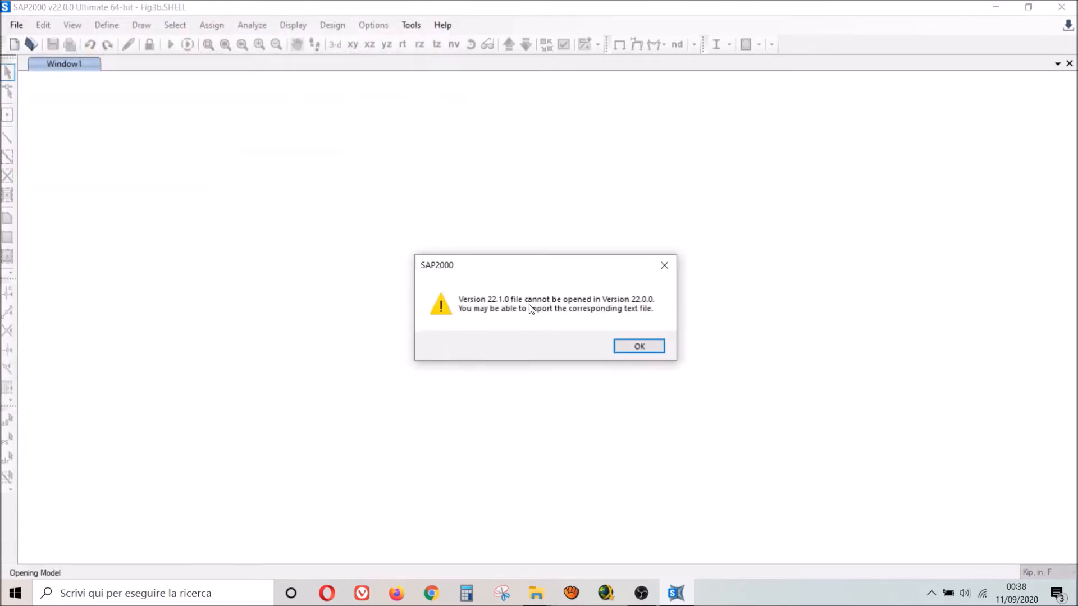
left_click(639, 346)
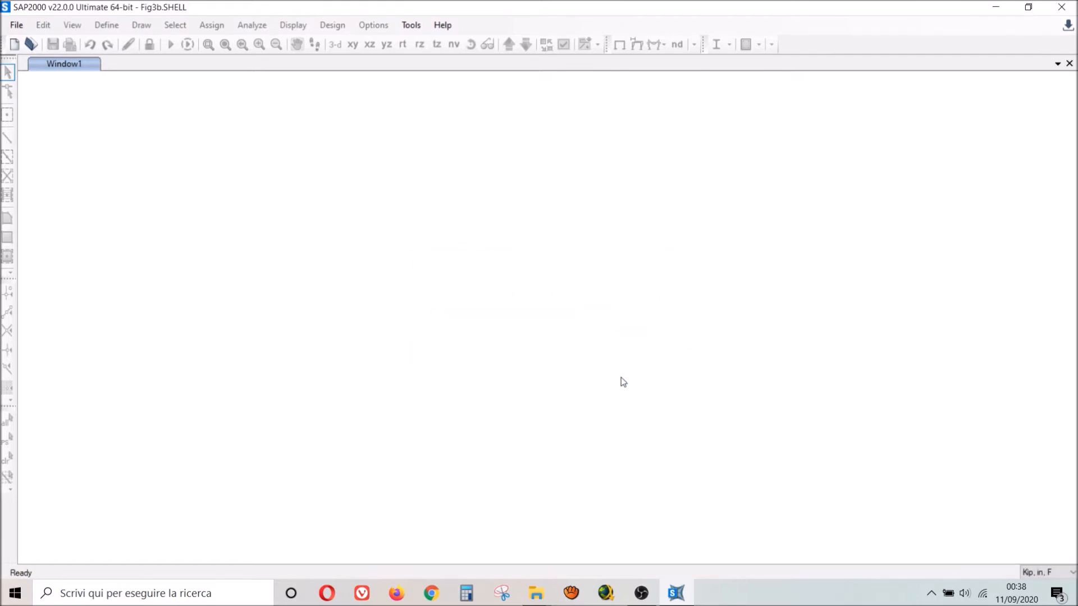
left_click(536, 593)
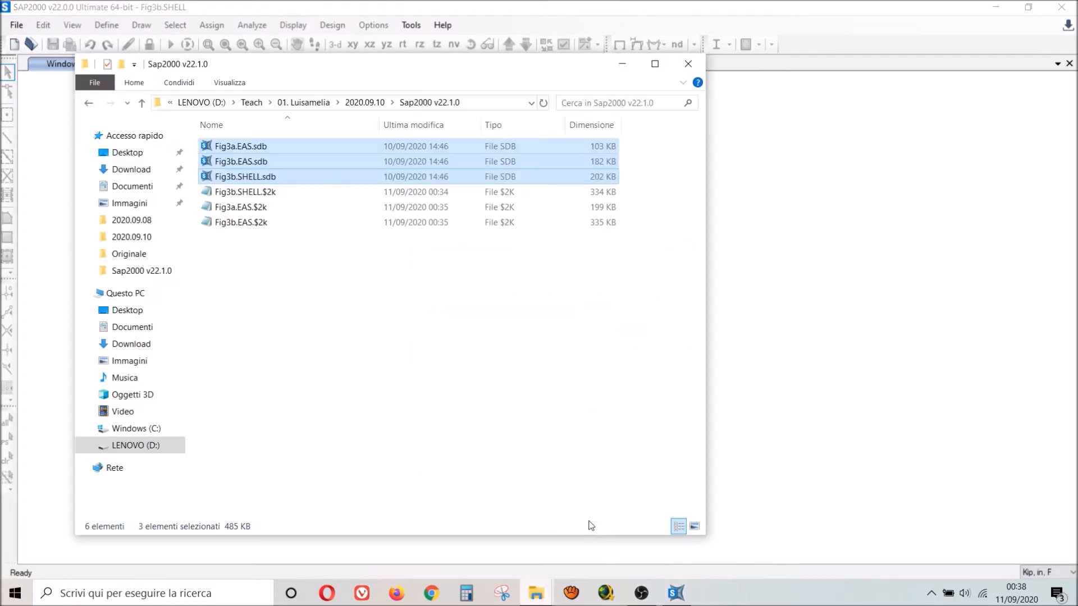
Step: Show the Sap2000 v22.1.0 folder as large icons and select the .$2k text files
left_click(245, 192)
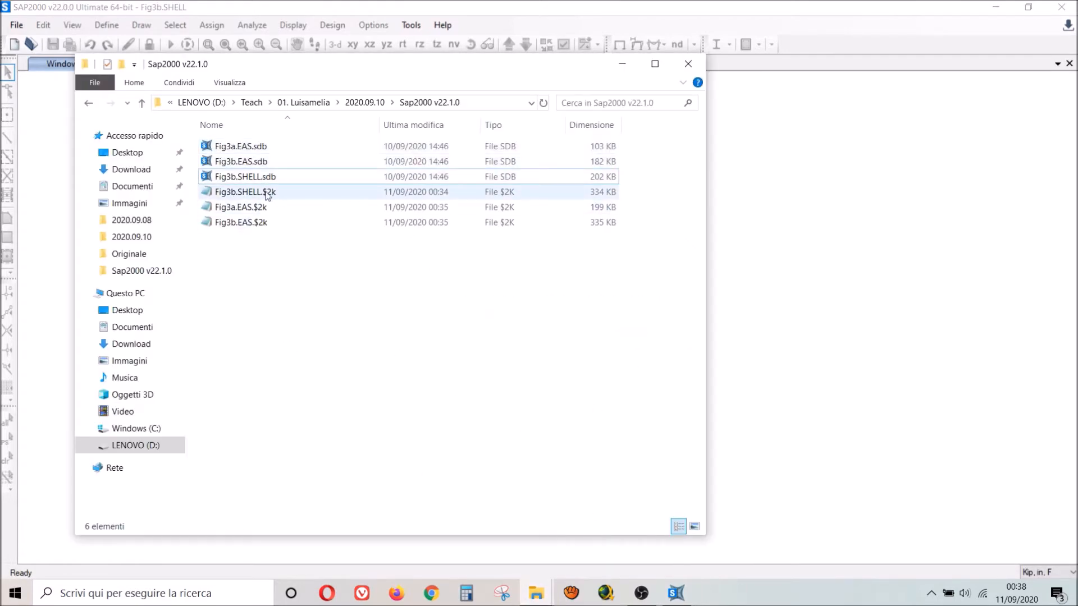
left_click(695, 527)
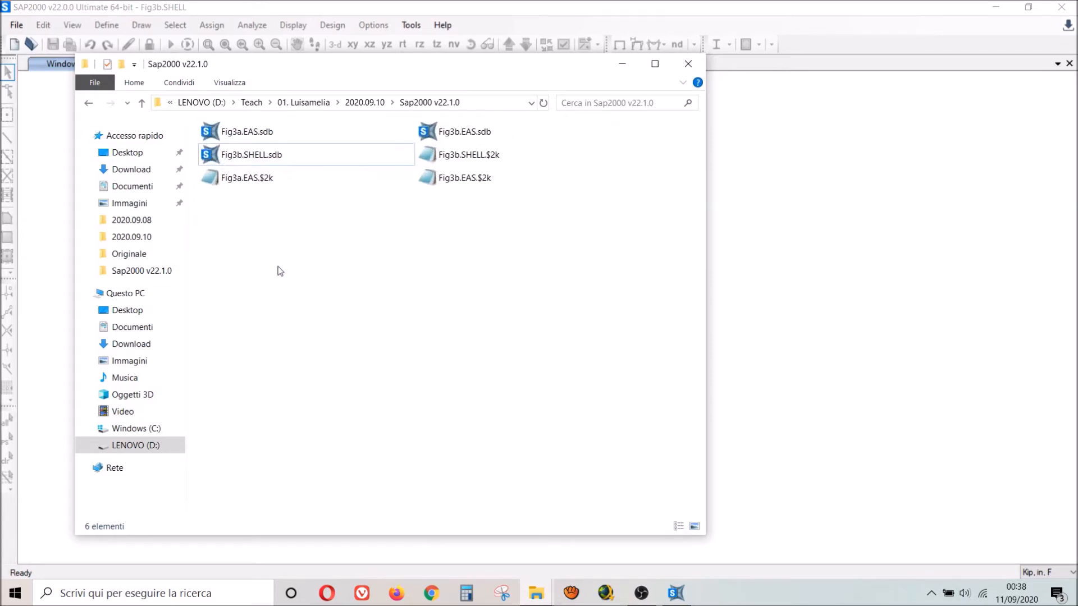
left_click(694, 526)
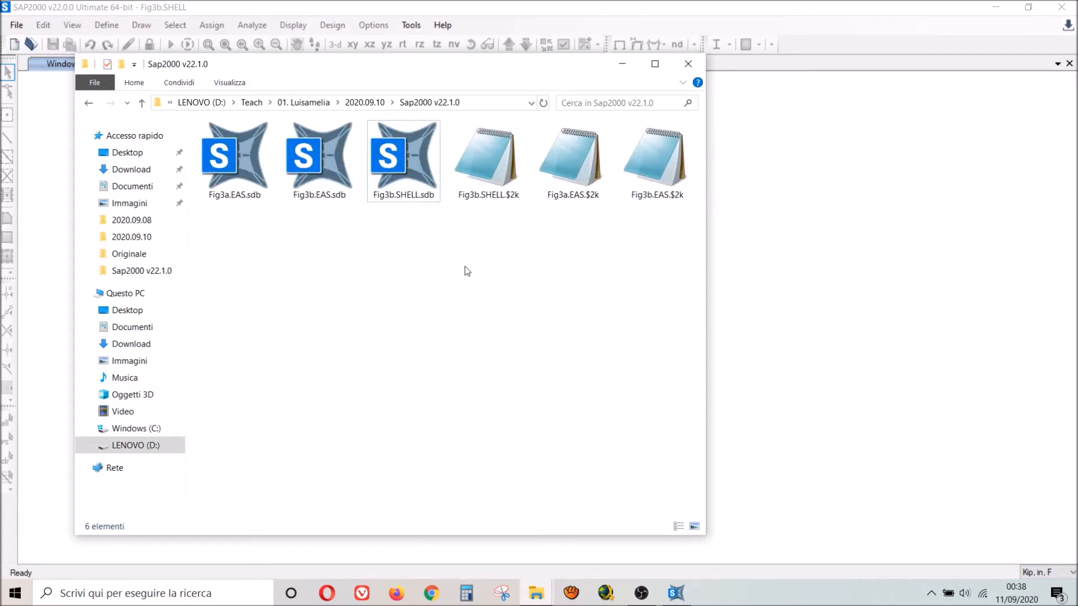
left_click(488, 158)
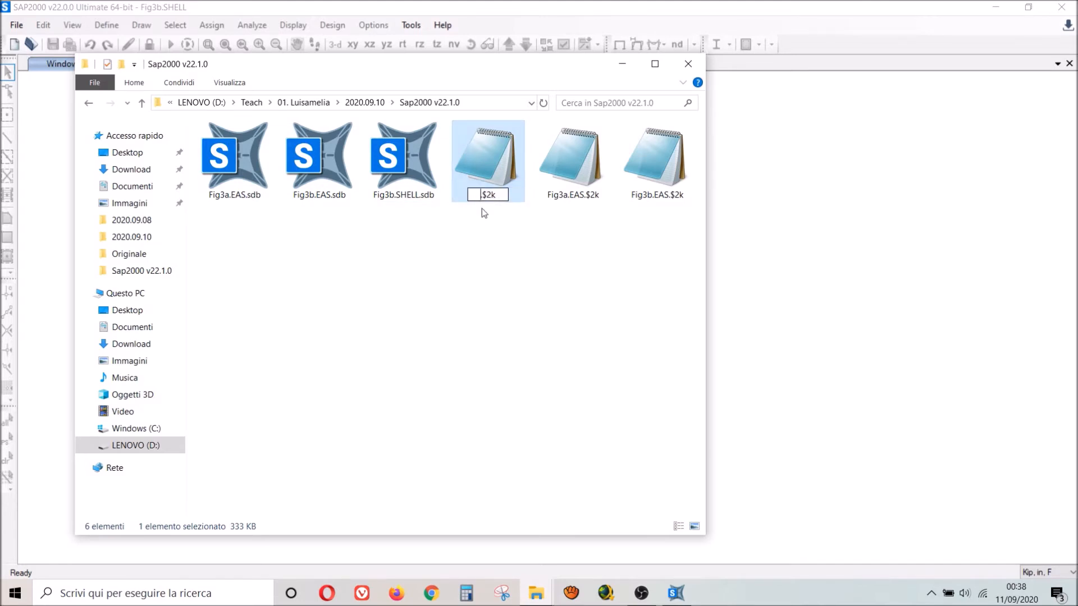
mouse_move(491, 206)
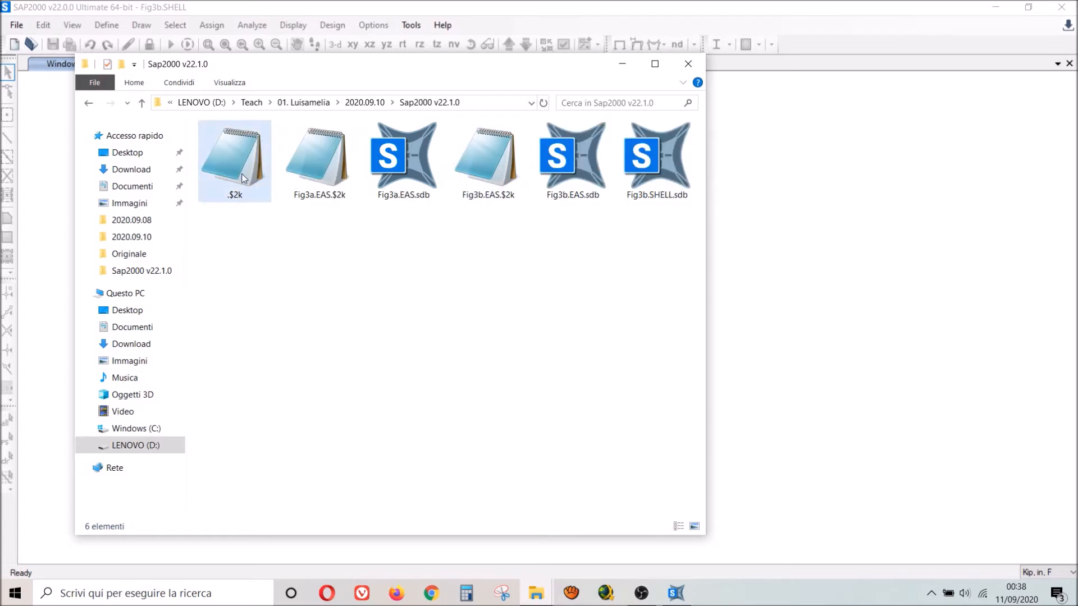
left_click(235, 159)
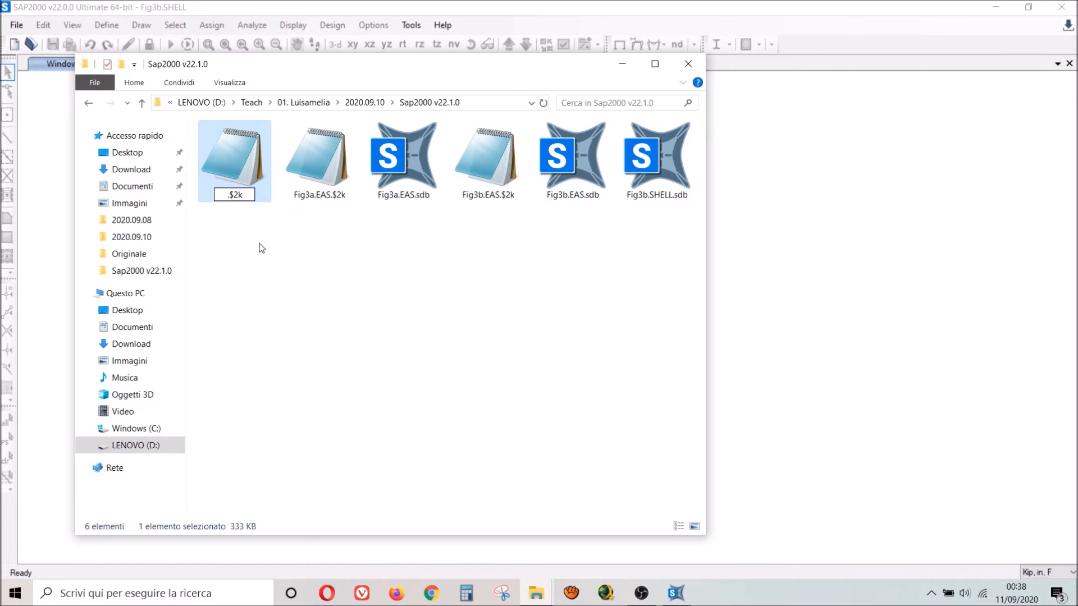
left_click(285, 285)
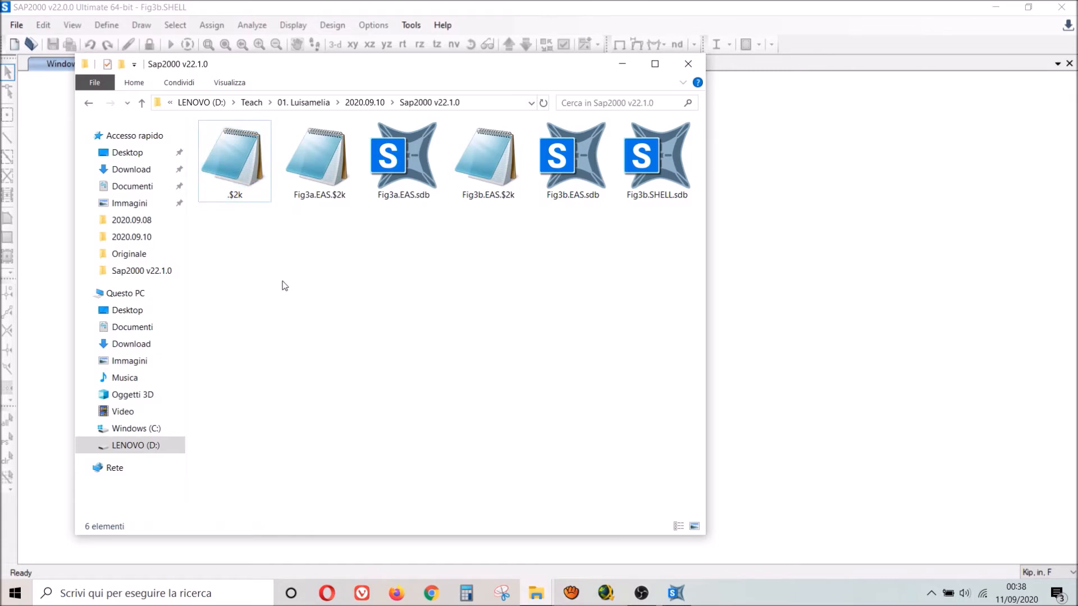
mouse_move(302, 269)
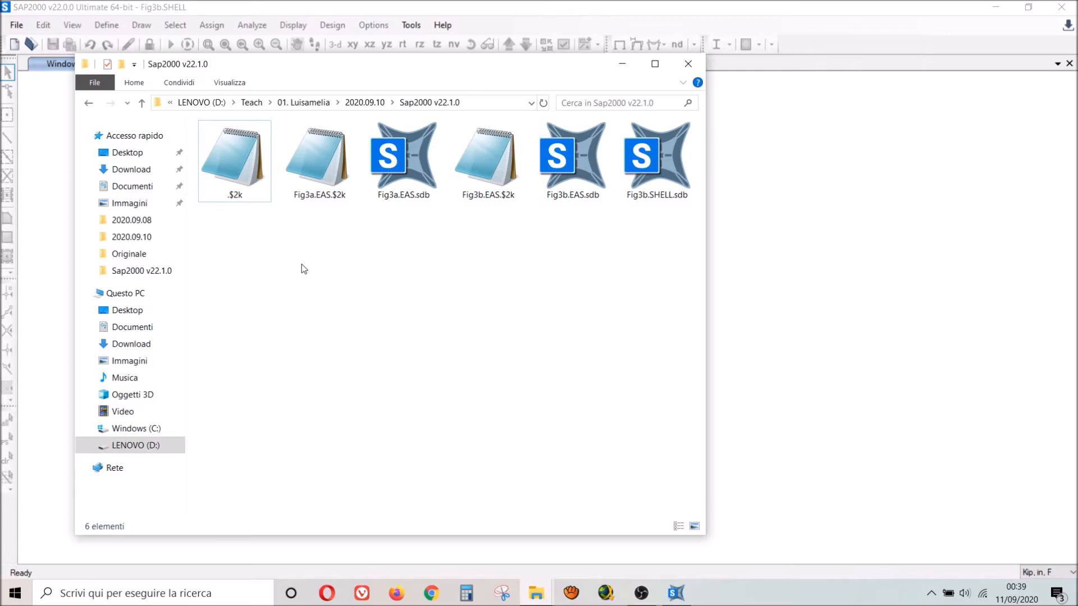
Step: Open the .$2k file in Notepad and change the Program Control version to 22.0.0
double_click(235, 158)
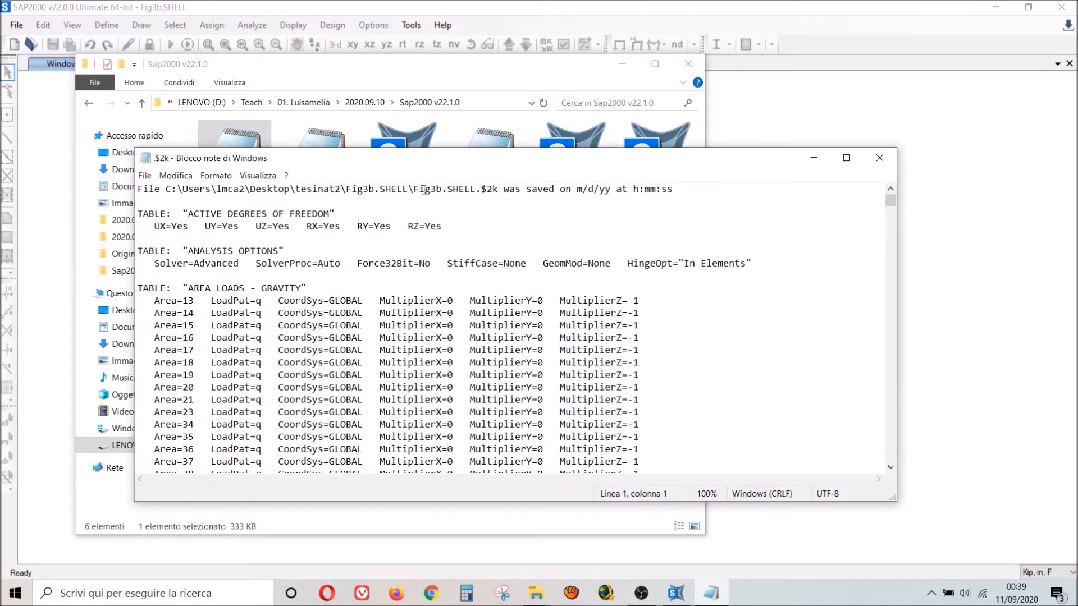
left_click(846, 158)
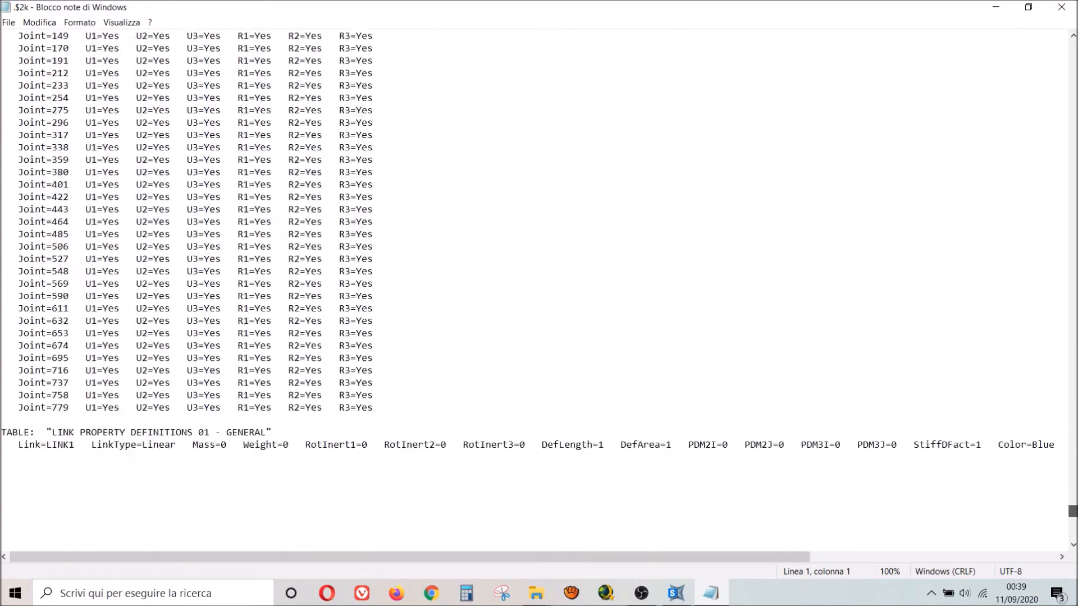
scroll("down", 3)
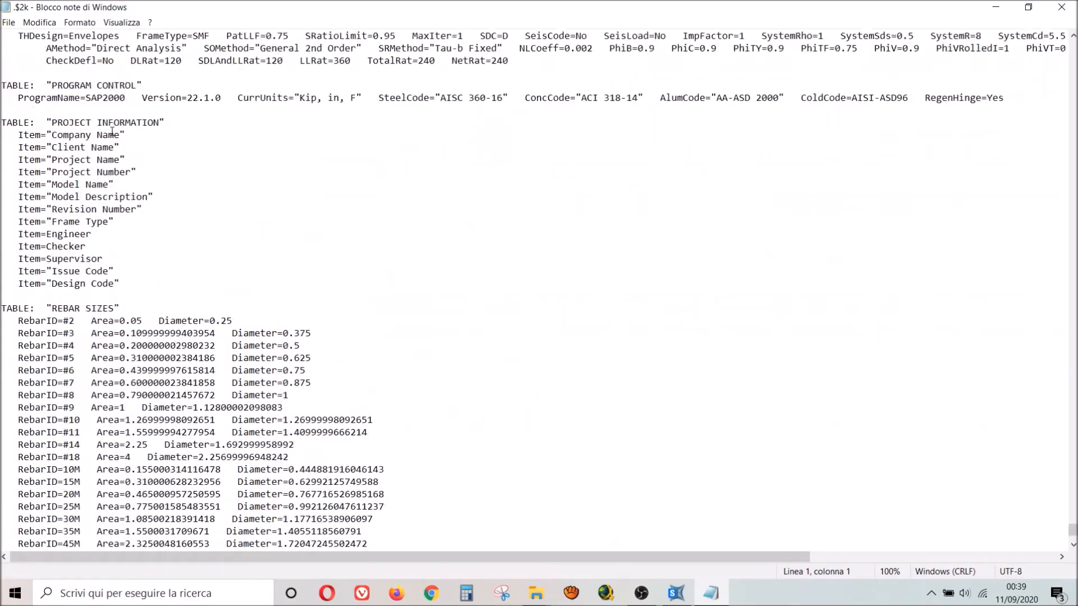
scroll("down", 3)
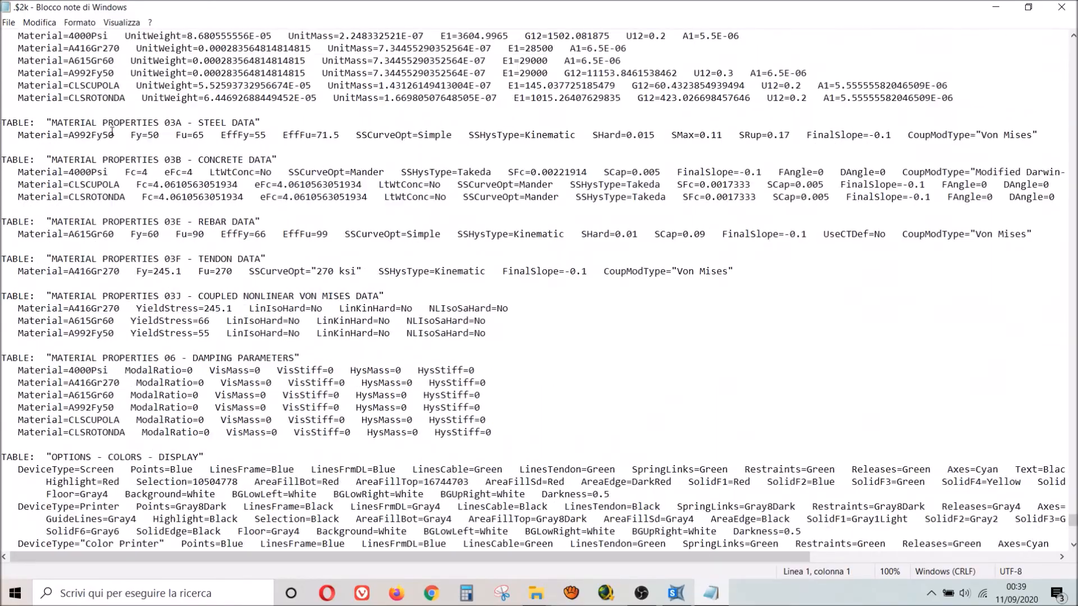
scroll("down", 3)
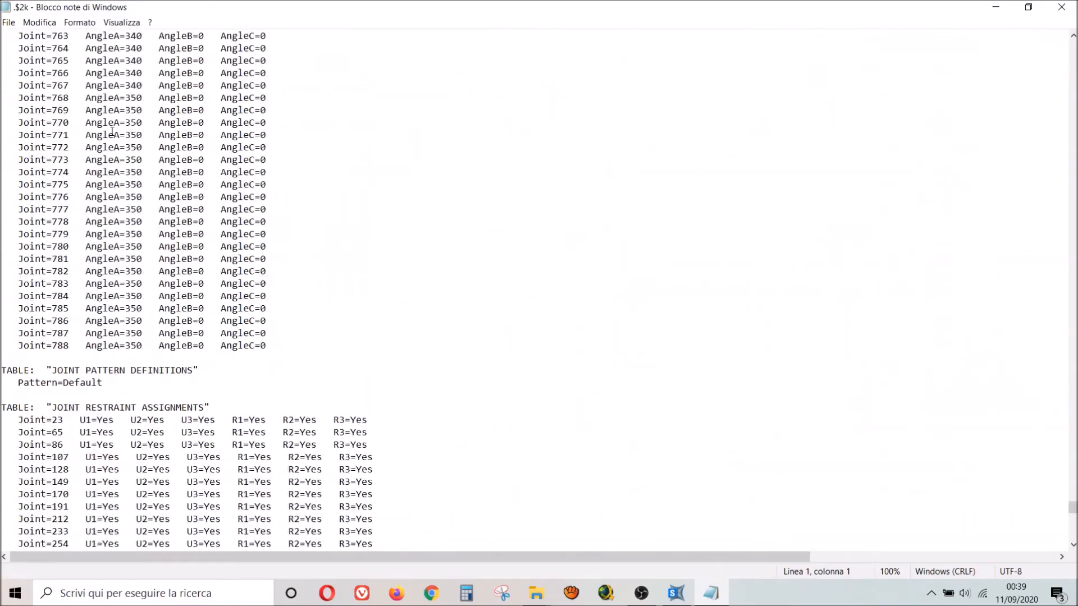
scroll("up", 3)
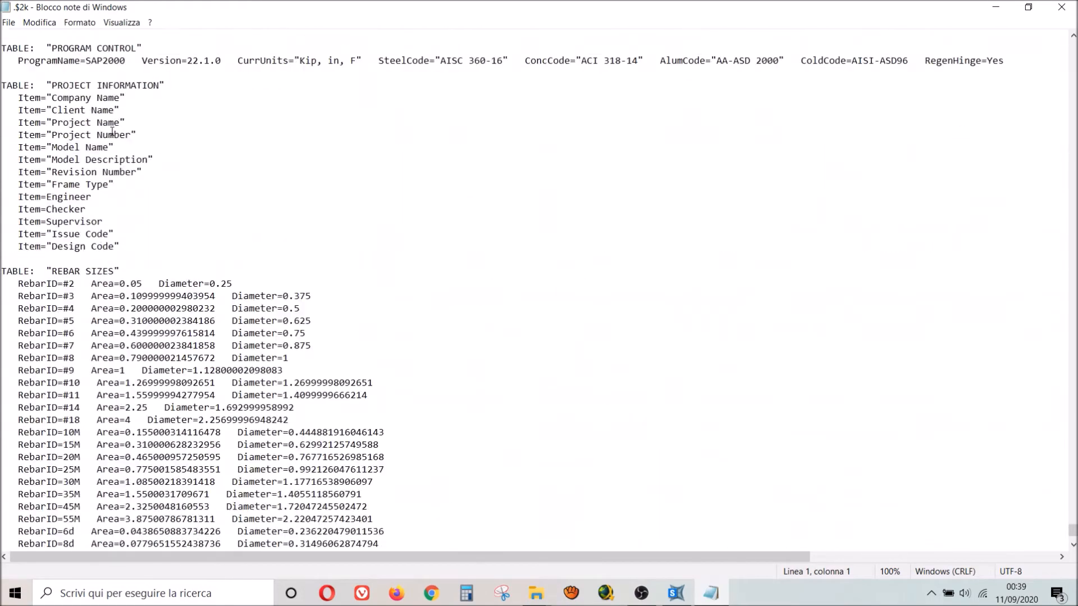
scroll("down", 3)
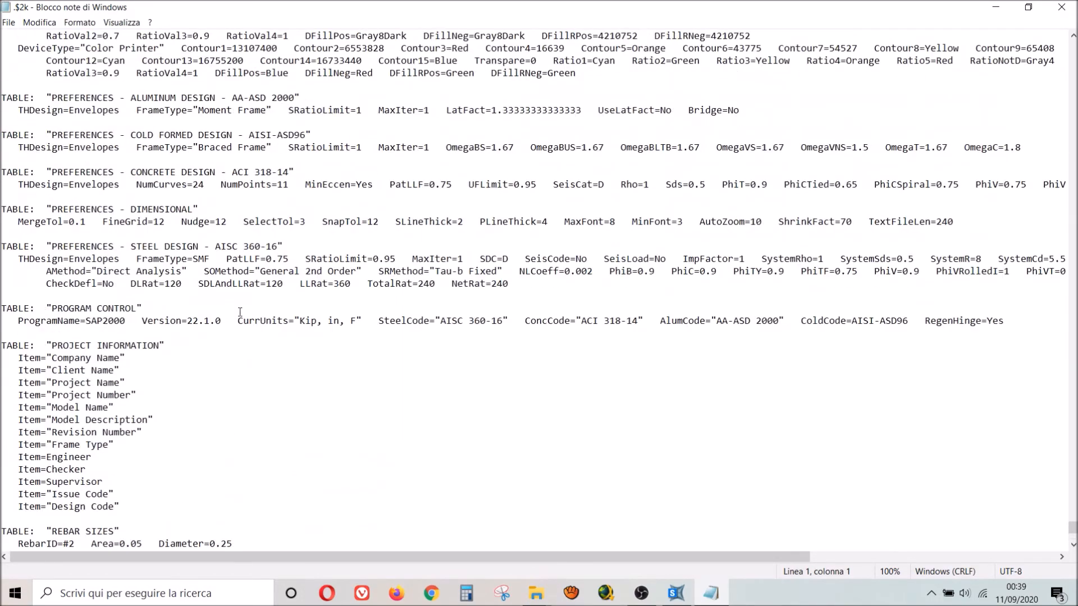
double_click(161, 320)
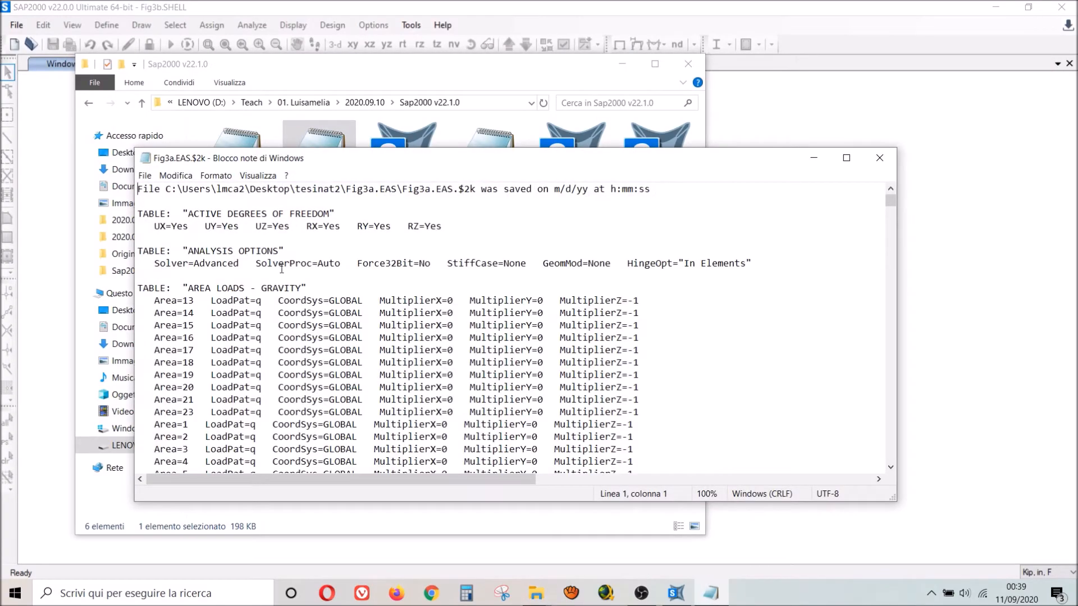
Step: Finish the version edits and close the edited Fig3a.EAS and Fig3b.EAS text files
scroll("down", 3)
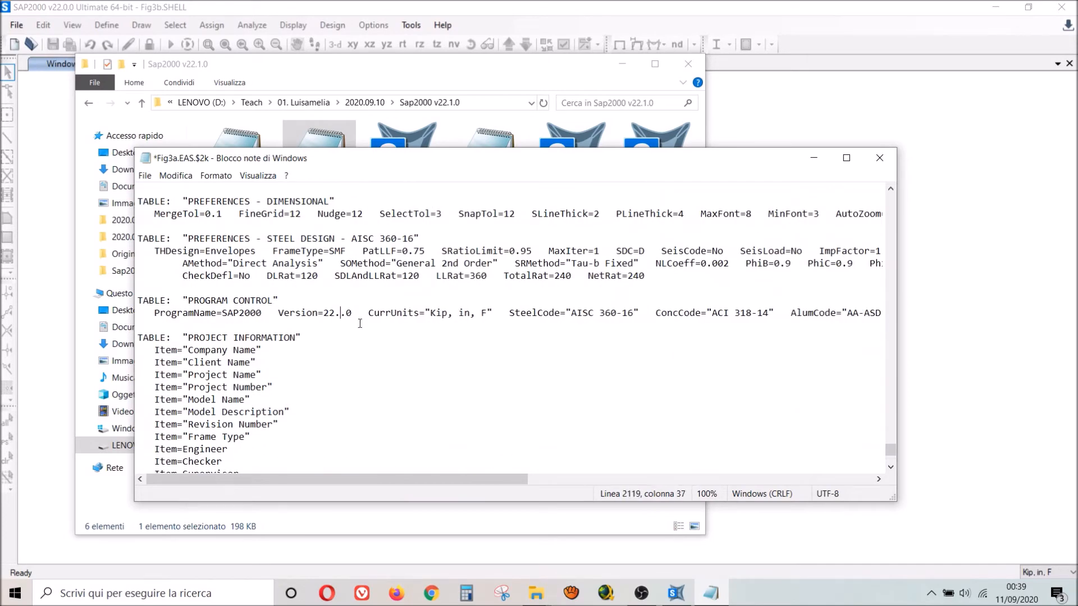
left_click(880, 157)
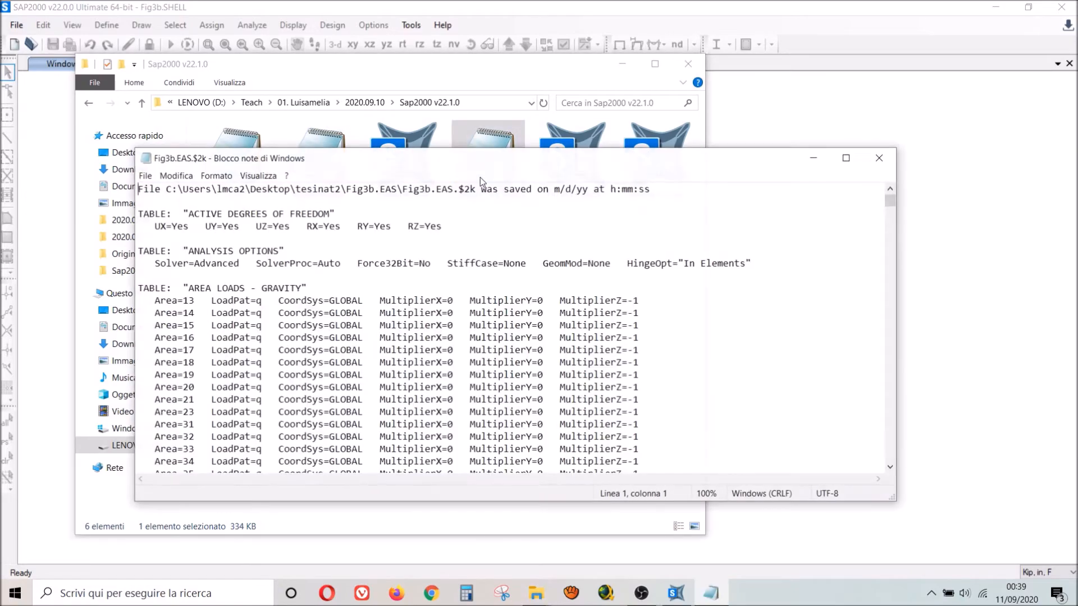
scroll("down", 3)
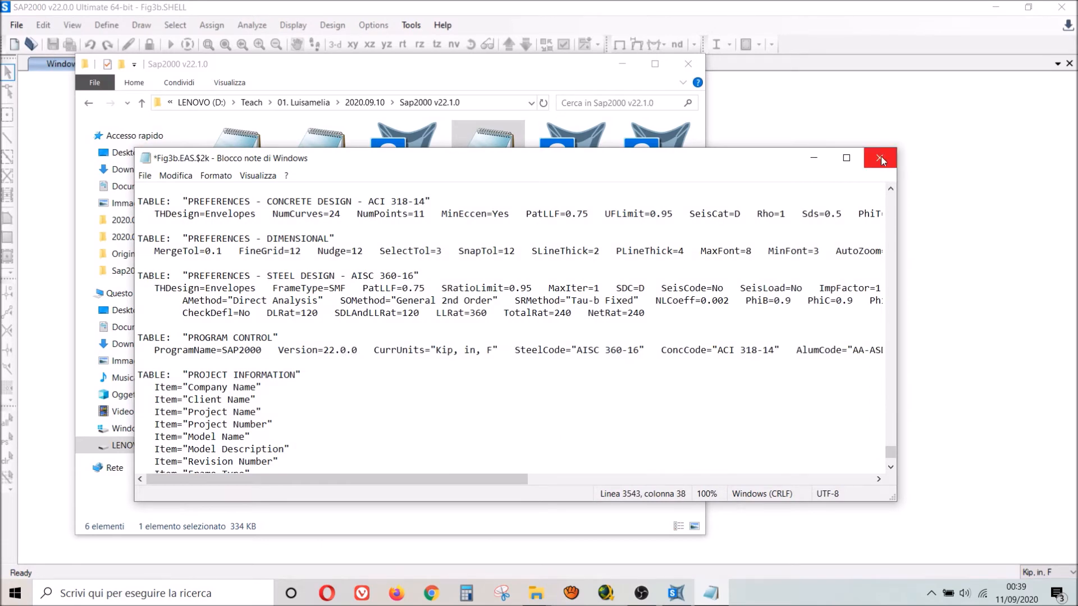
left_click(881, 159)
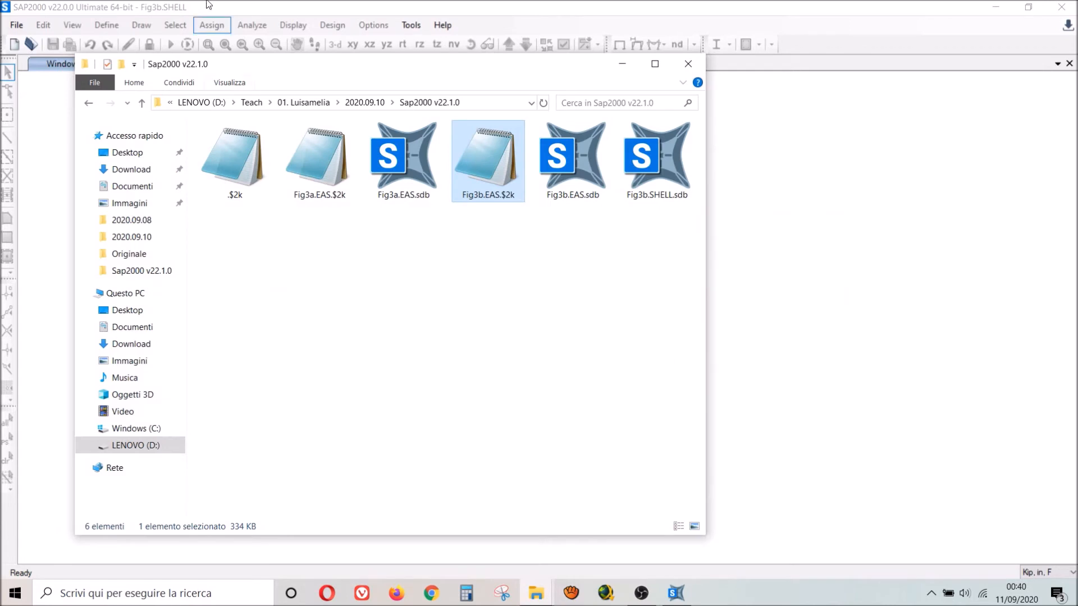
Step: Import the edited .$2k text file as a new model and close the zero-error log
left_click(16, 24)
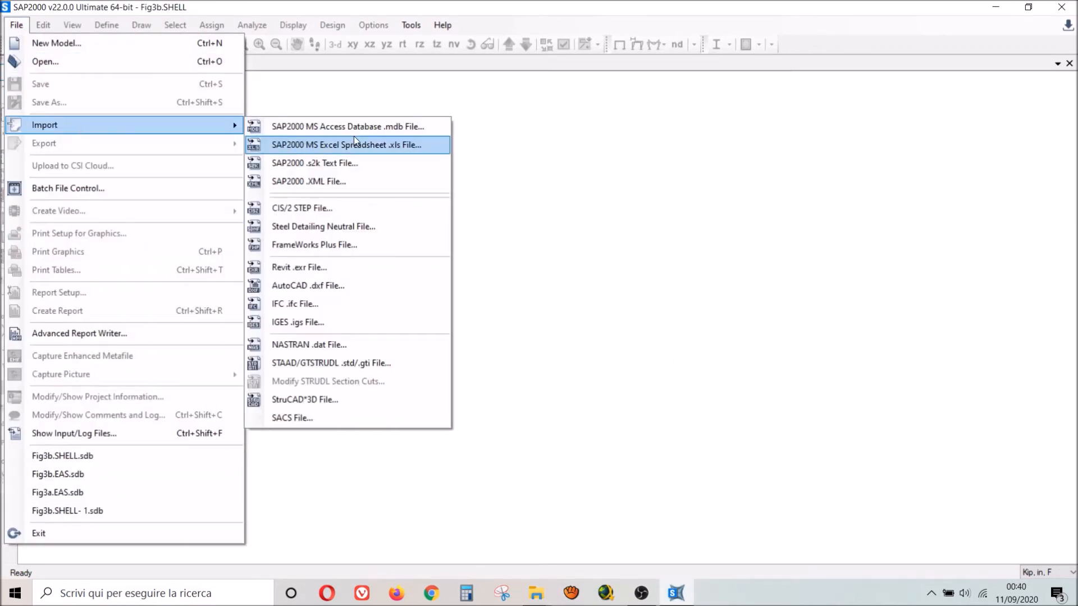
mouse_move(314, 162)
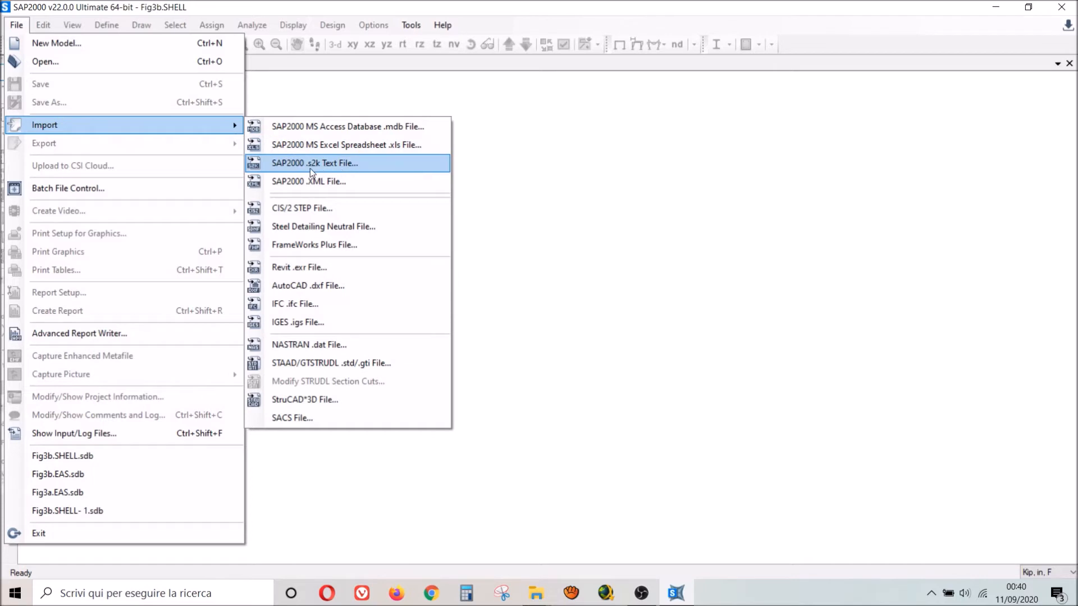
mouse_move(359, 171)
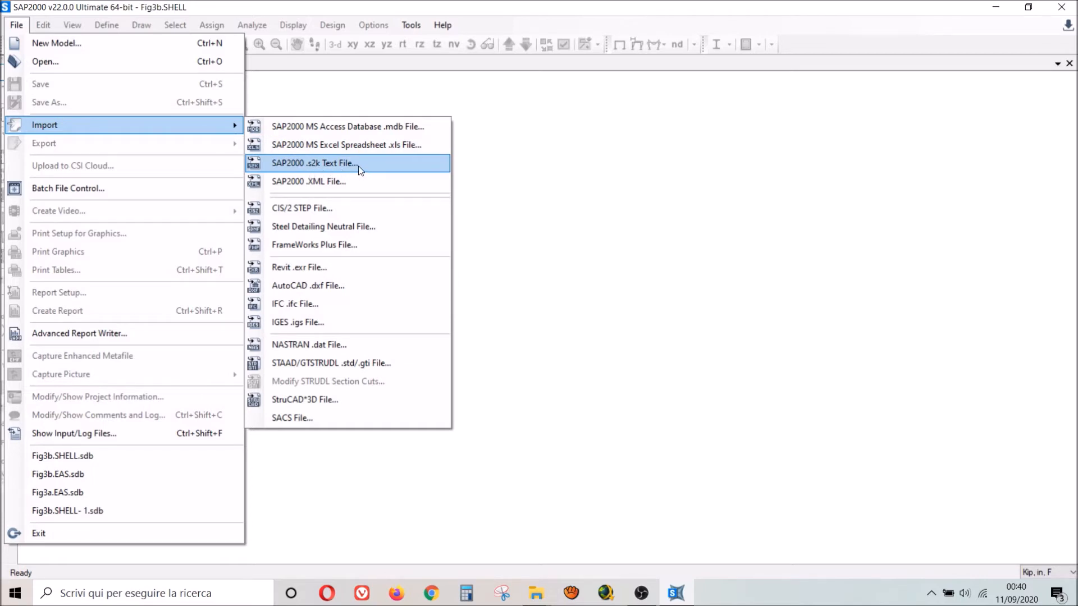
left_click(313, 162)
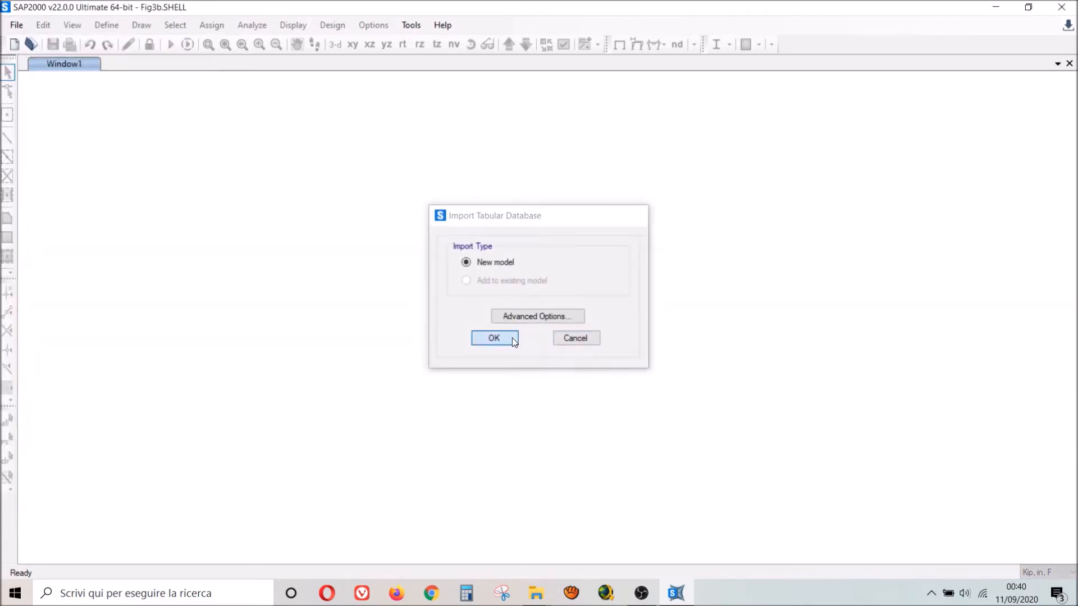
left_click(494, 338)
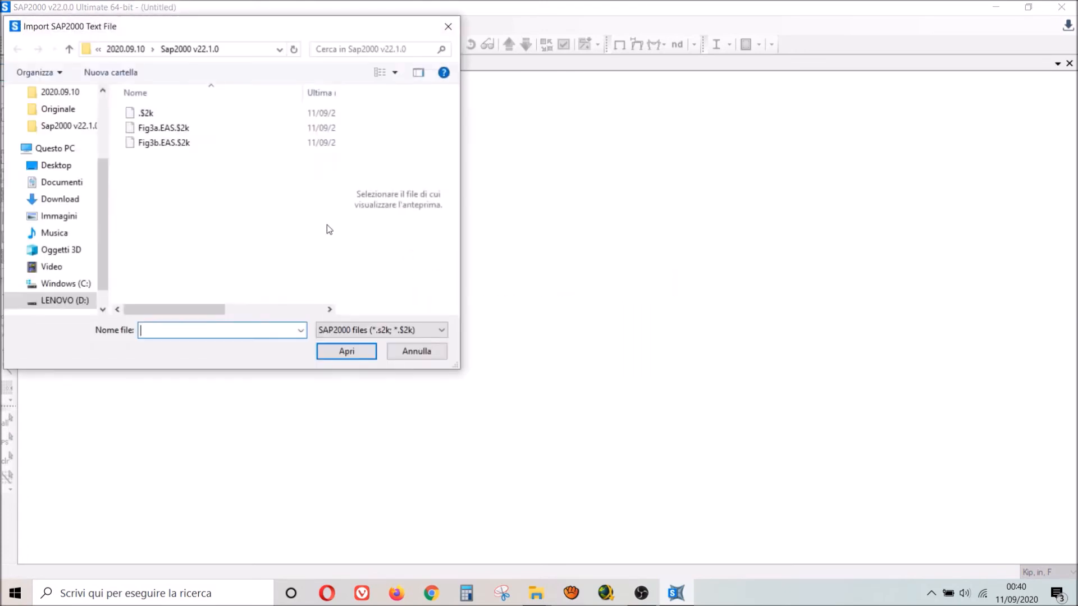
left_click(145, 113)
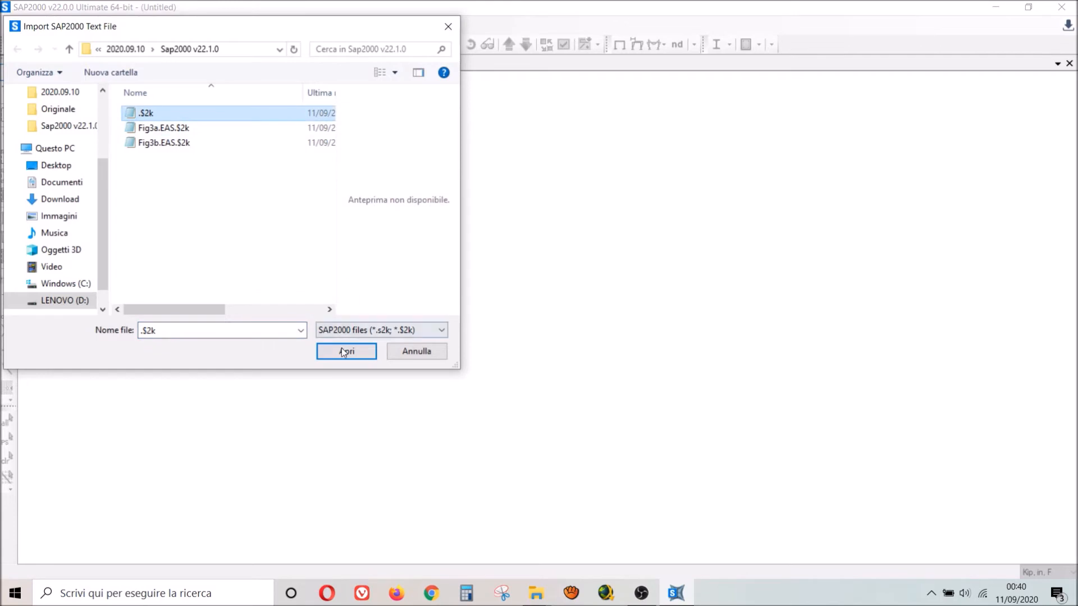
left_click(346, 352)
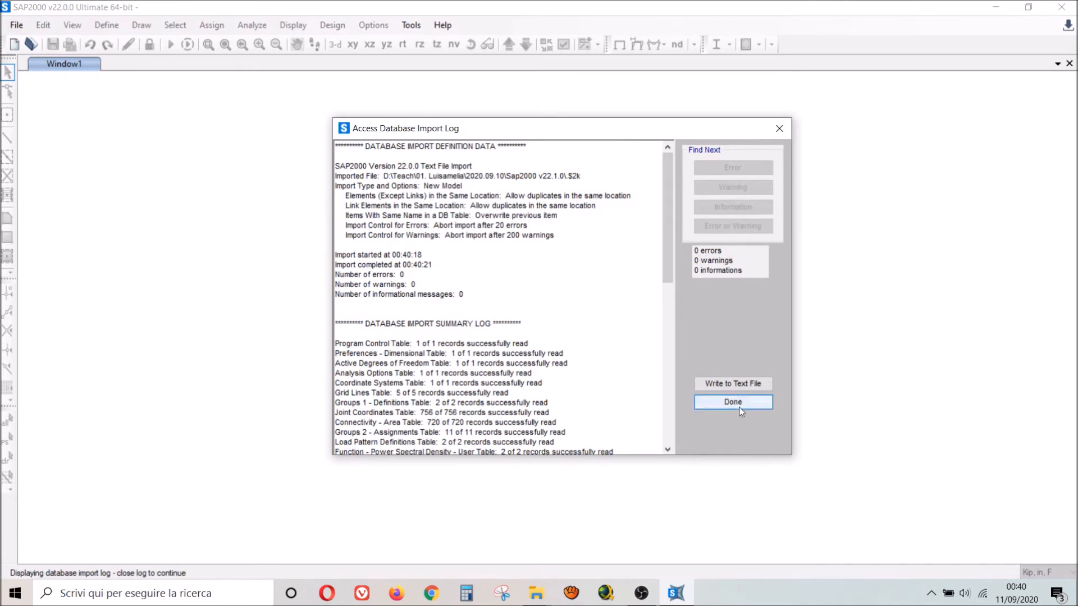
left_click(732, 403)
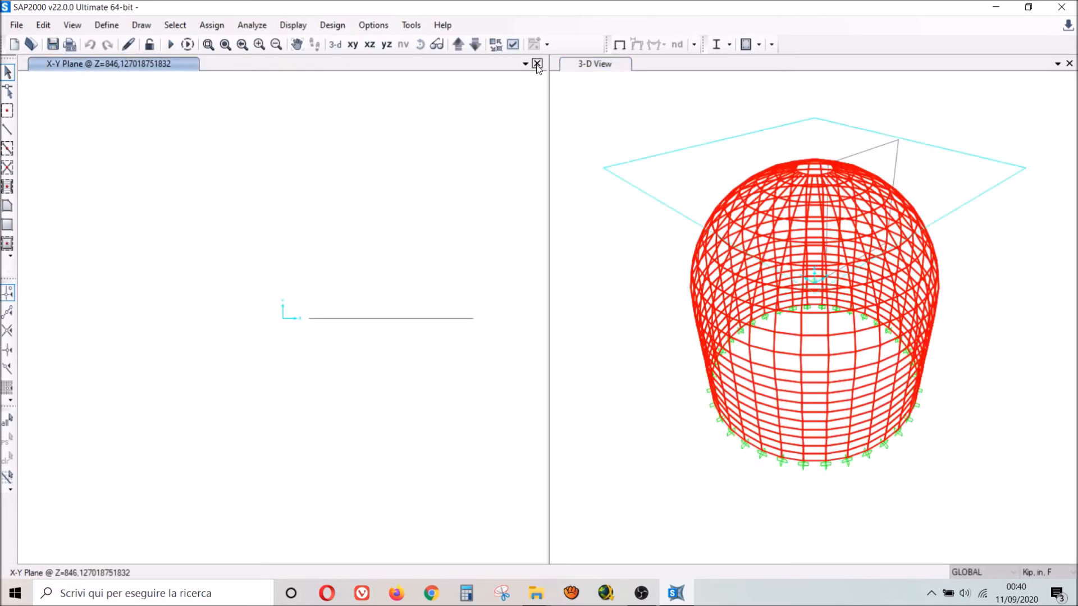
Step: Import Fig3a.EAS.$2k as a new model without saving the current one
left_click(537, 63)
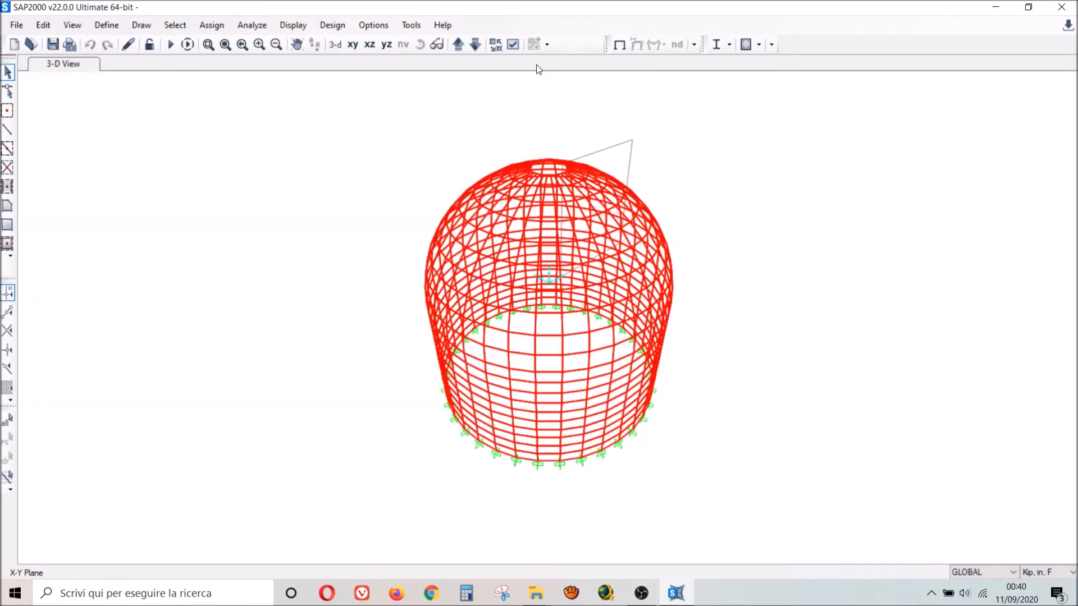
left_click(15, 24)
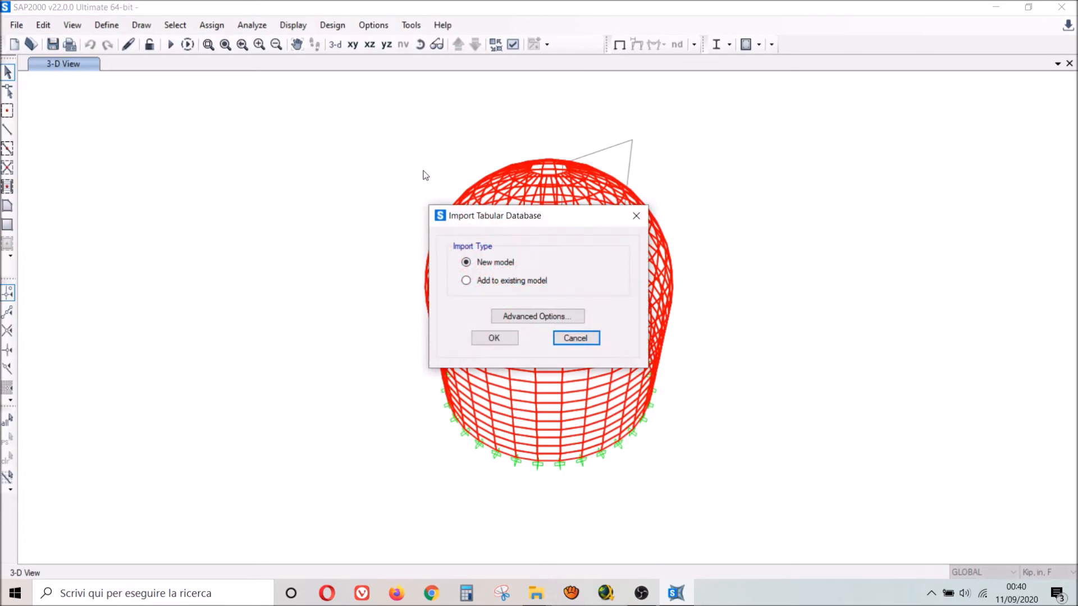
left_click(493, 338)
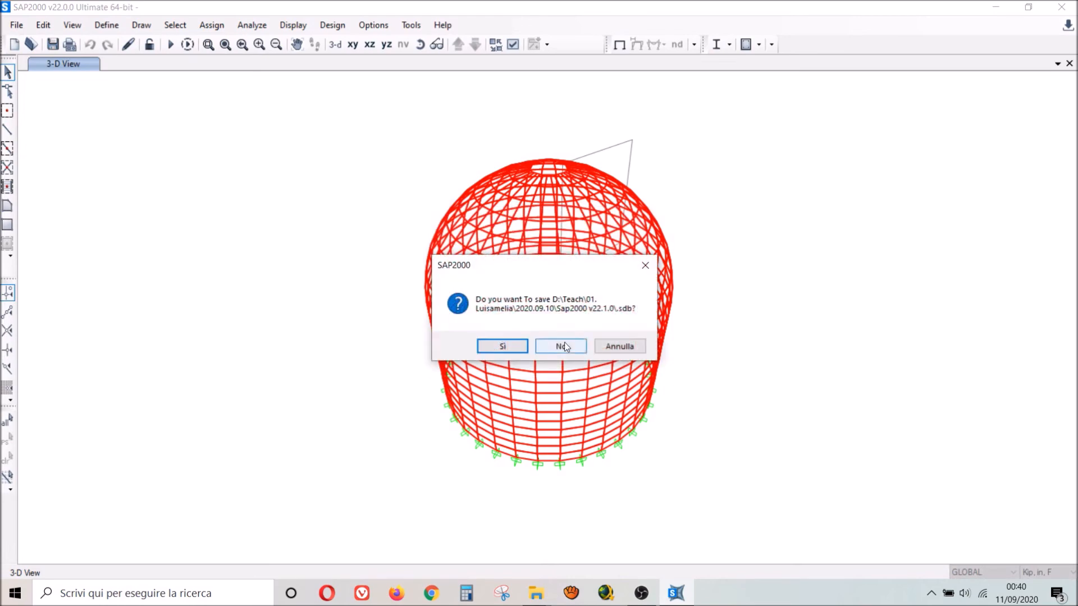
left_click(560, 346)
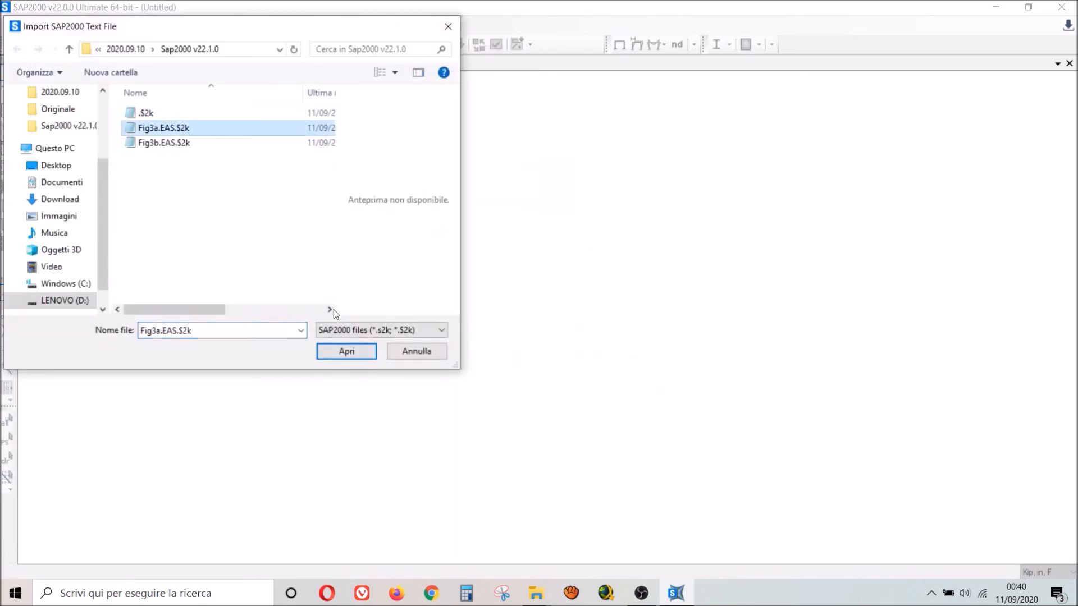
left_click(345, 351)
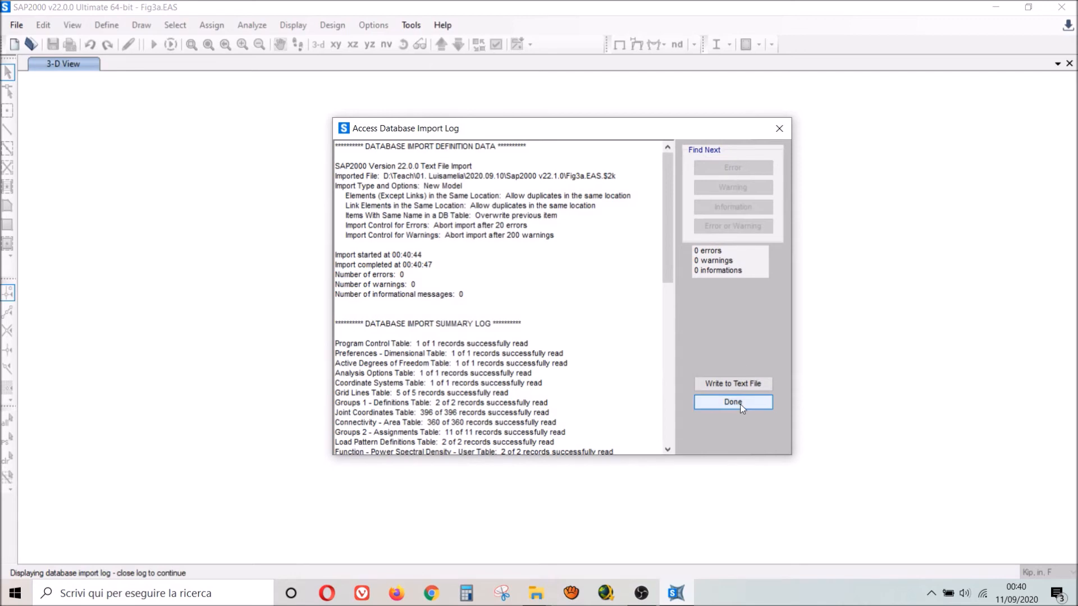
left_click(732, 402)
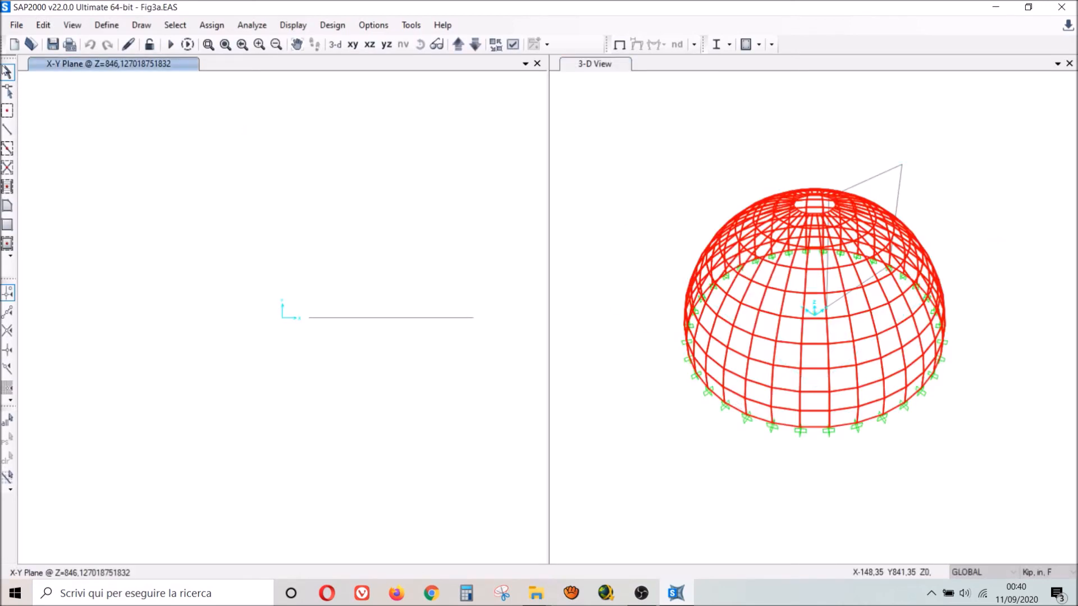
left_click(16, 24)
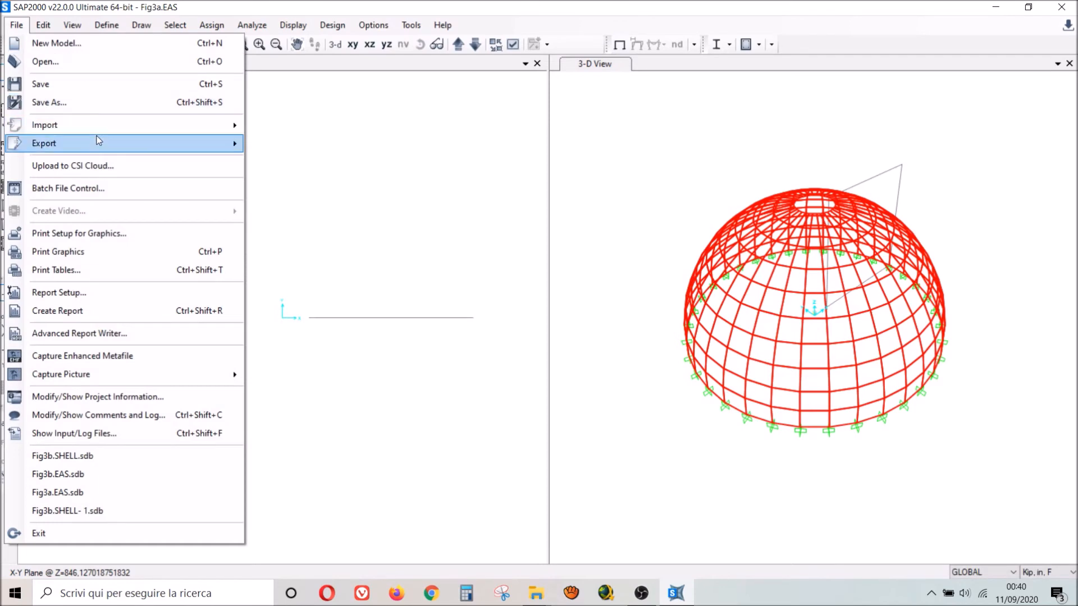
Step: Import Fig3b.EAS.$2k as a new model and close the zero-error import log
left_click(45, 125)
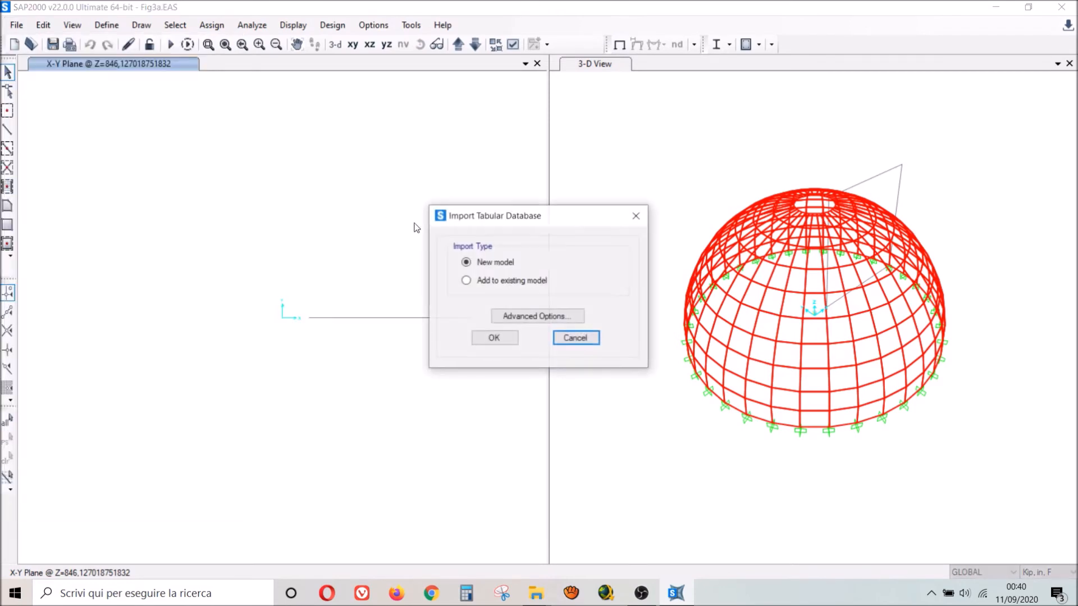
left_click(575, 337)
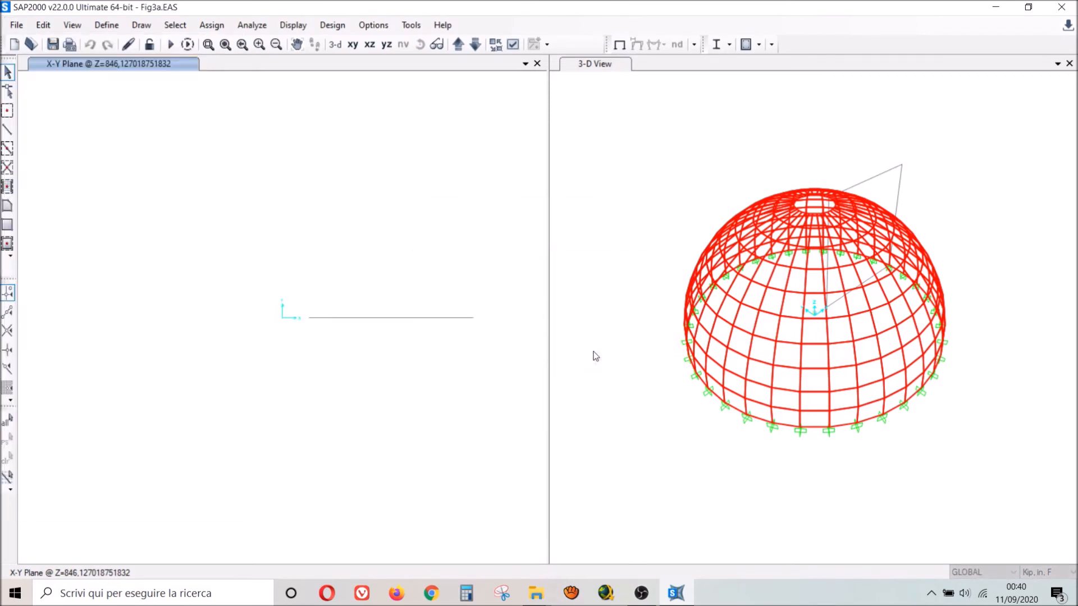
left_click(15, 25)
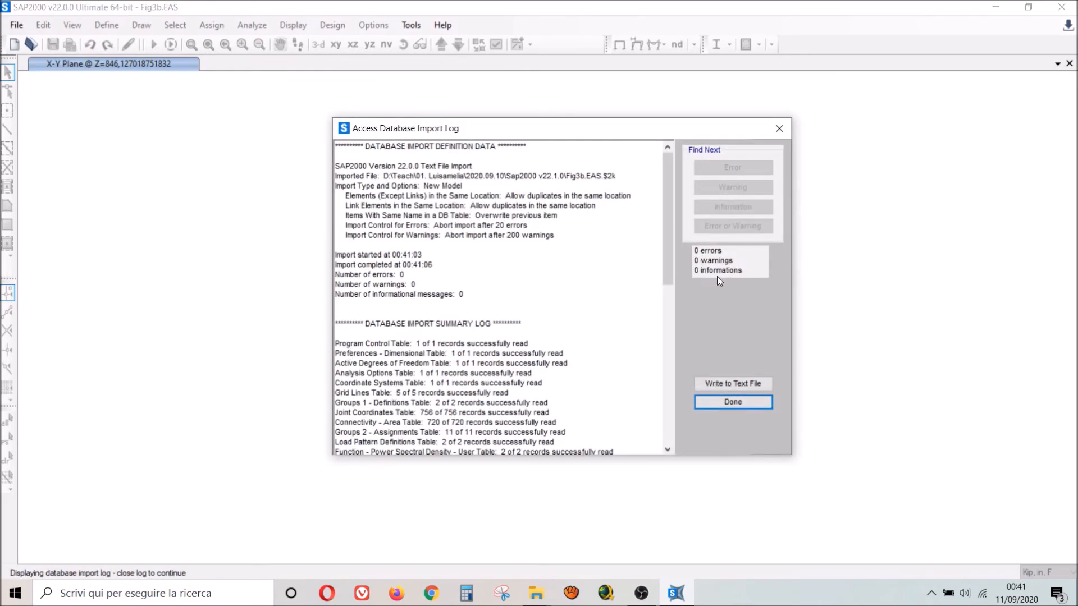
left_click(732, 402)
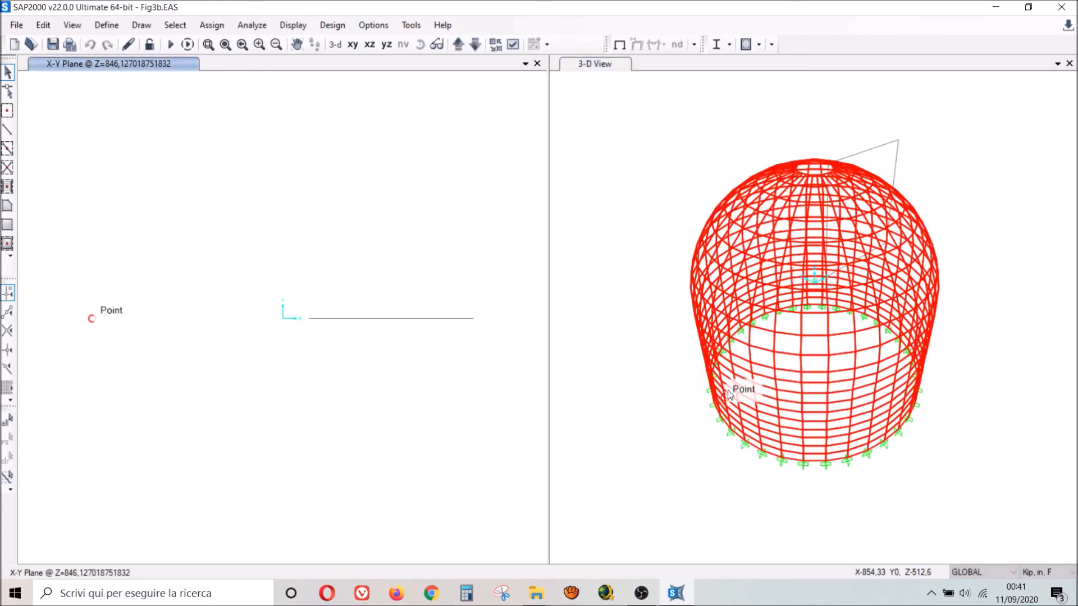
Step: Begin another SAP2000 text-file import as a new model
left_click(16, 24)
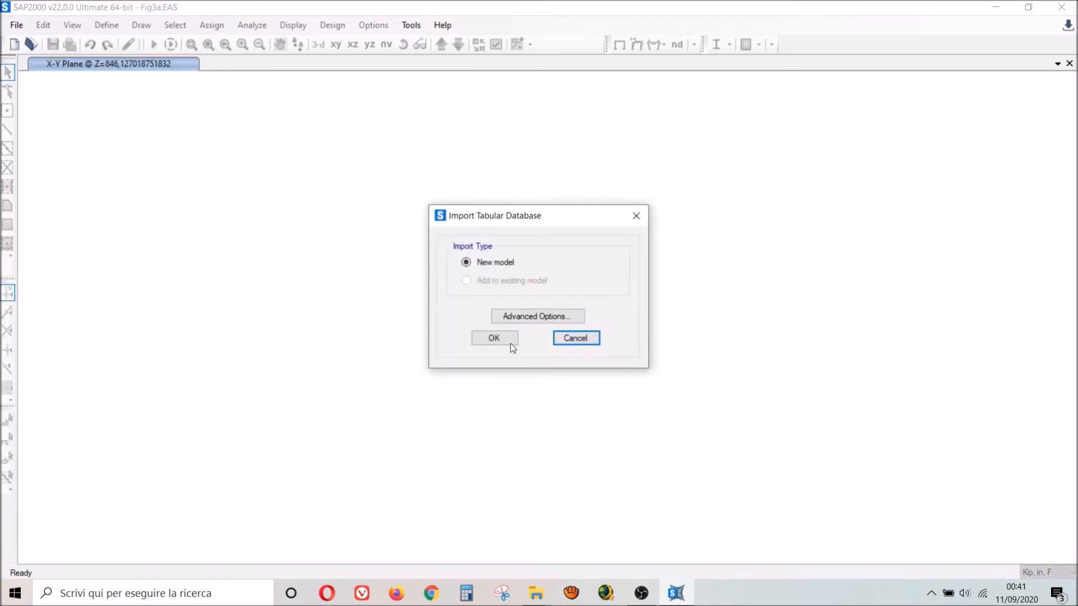
left_click(576, 338)
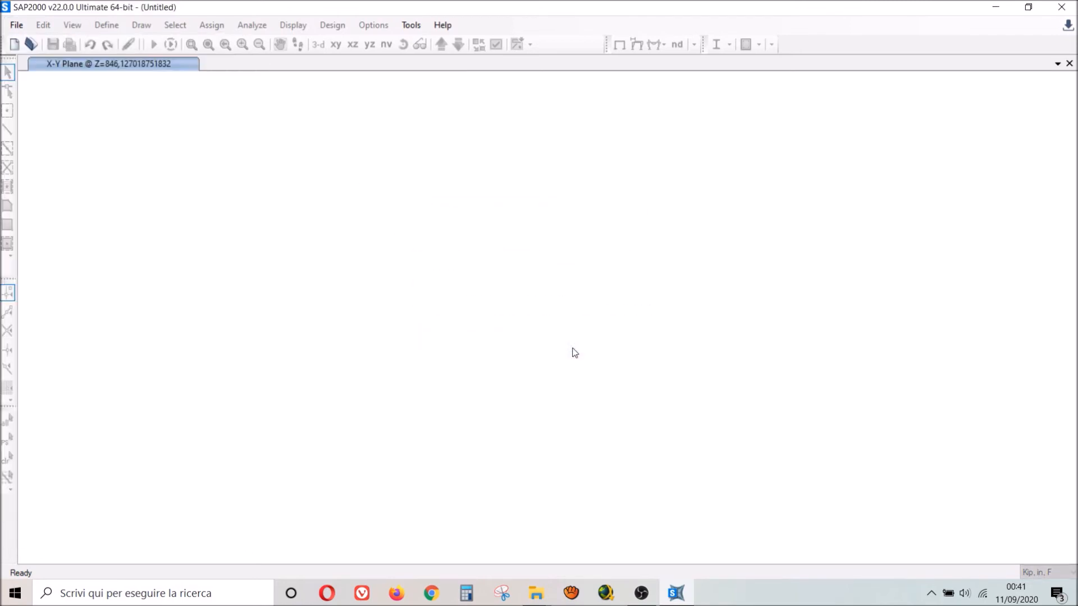
left_click(15, 25)
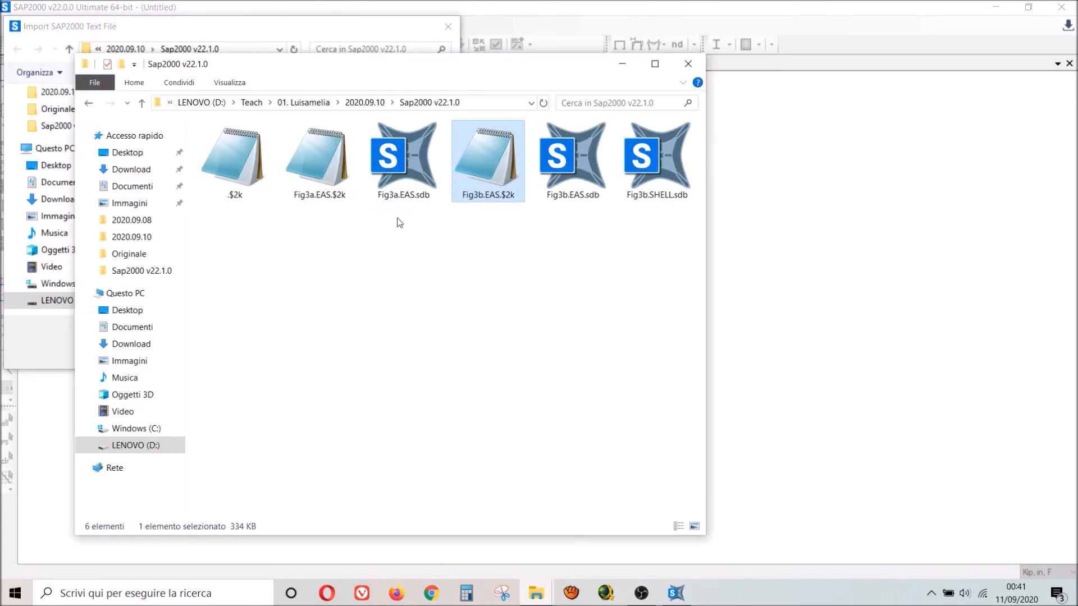
Step: Select Fig3a.EAS.sdb in Explorer, then open Fig3a.EAS.$2k in Notepad
left_click(404, 155)
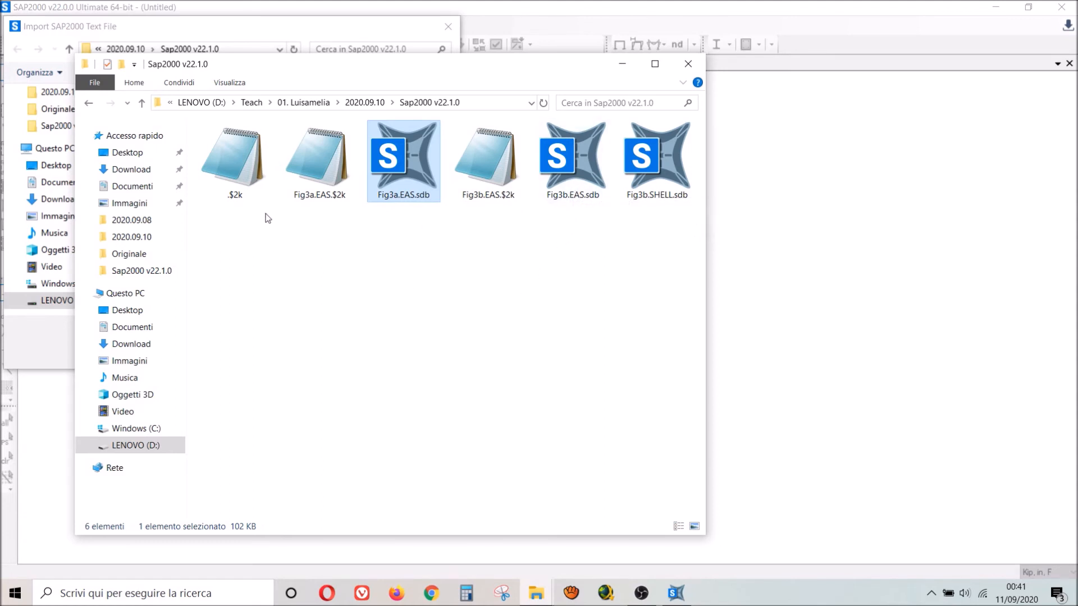
mouse_move(318, 158)
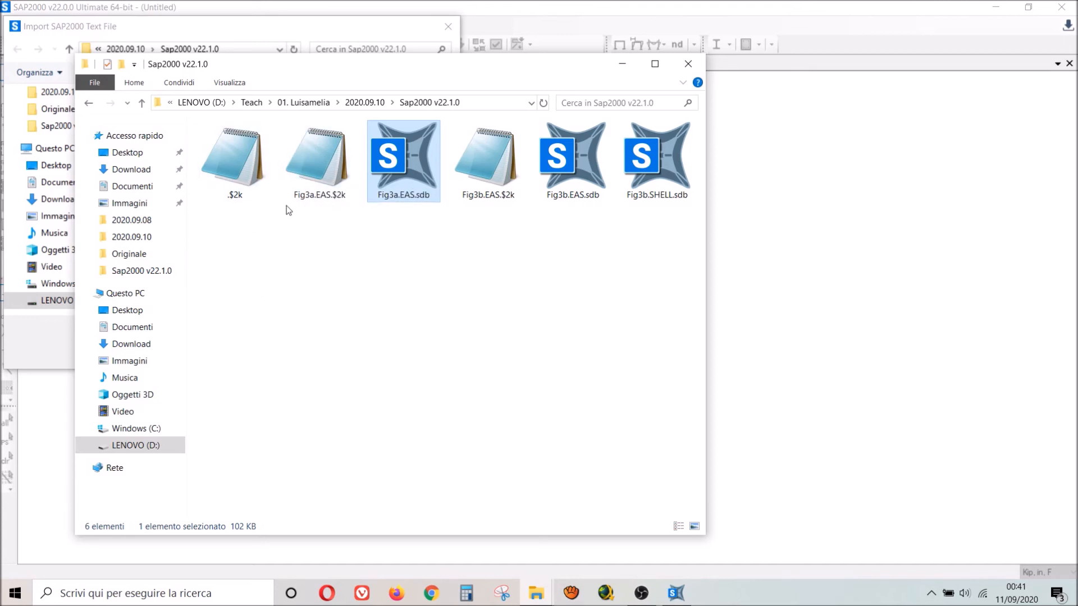
mouse_move(318, 161)
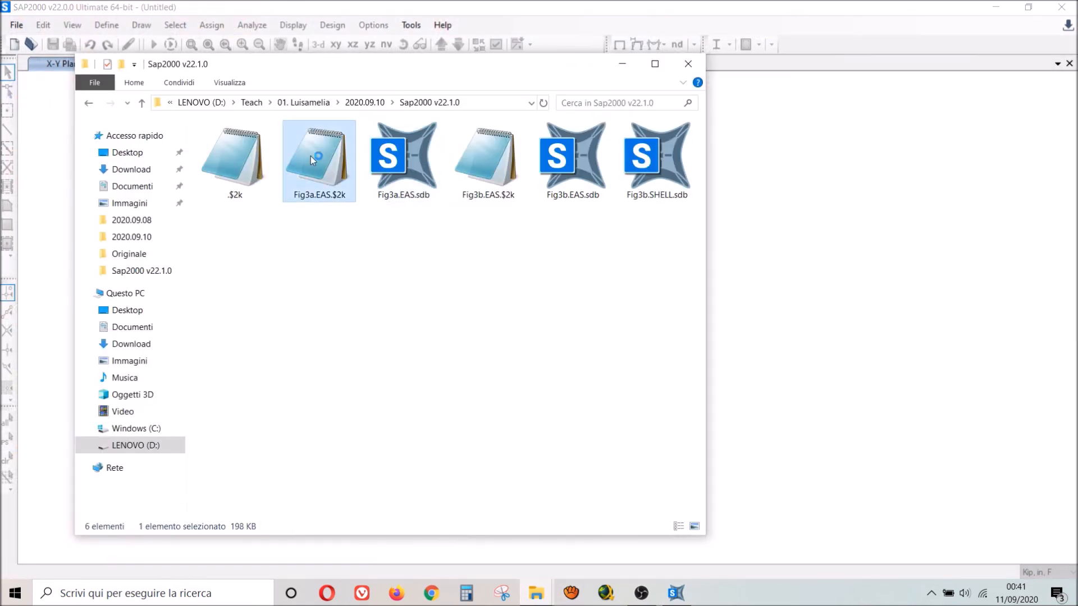
double_click(319, 159)
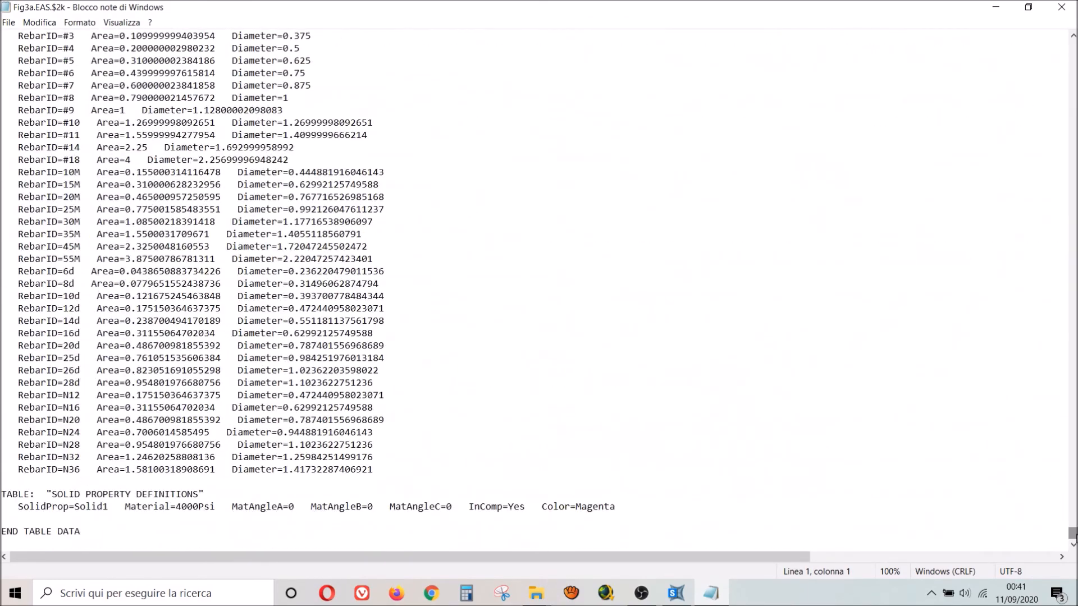
Step: Scroll through the end of Fig3a.EAS.$2k around END TABLE DATA
scroll("up", 3)
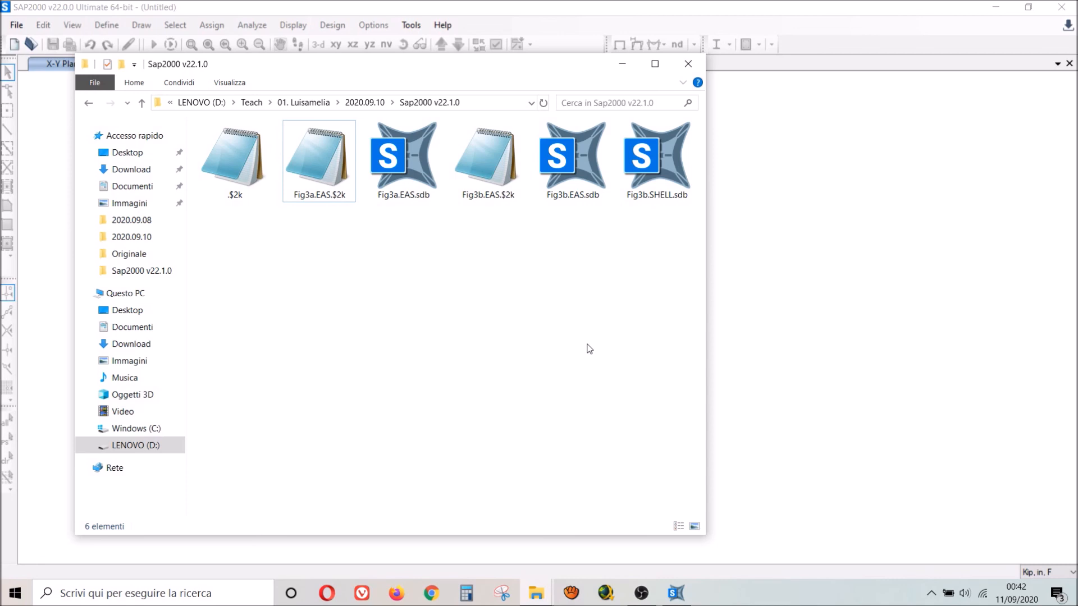
mouse_move(587, 346)
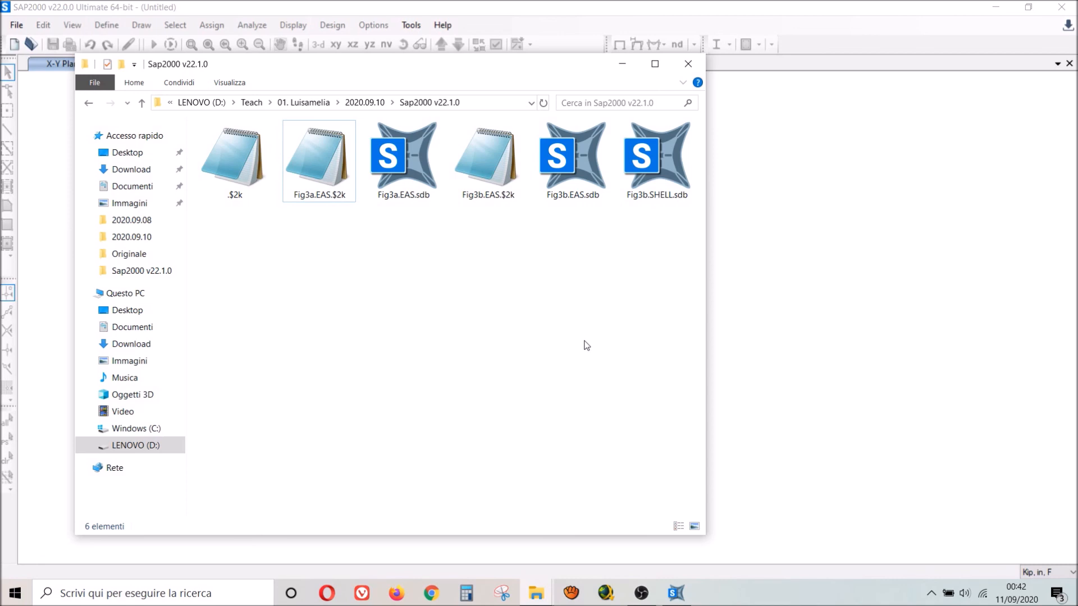